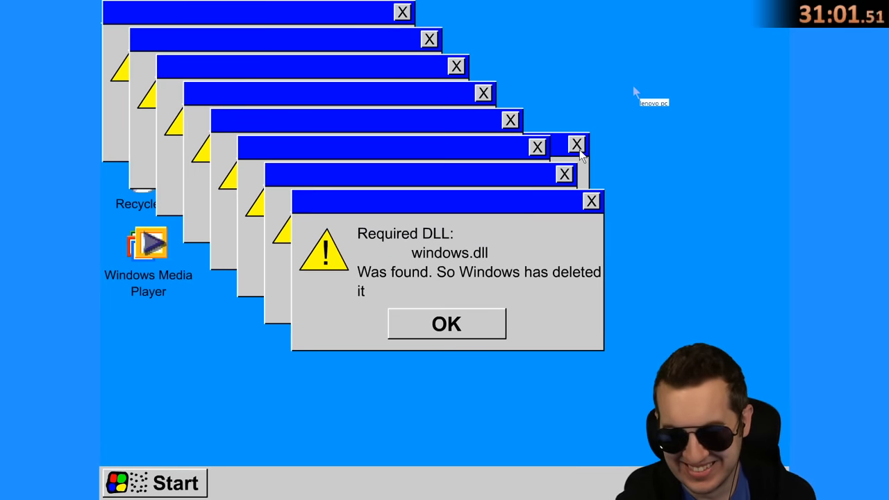
- Dismiss the ten stacked 'Required DLL' windows.dll error popups one by one with OK
click(446, 322)
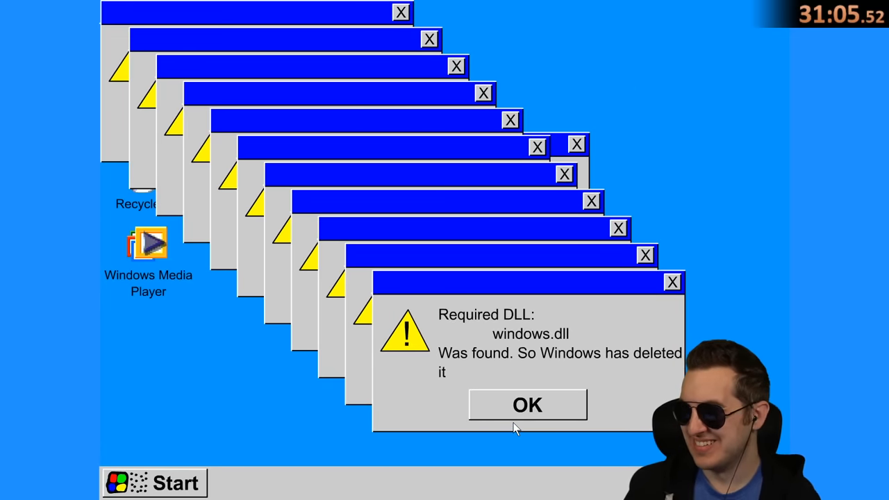
click(528, 405)
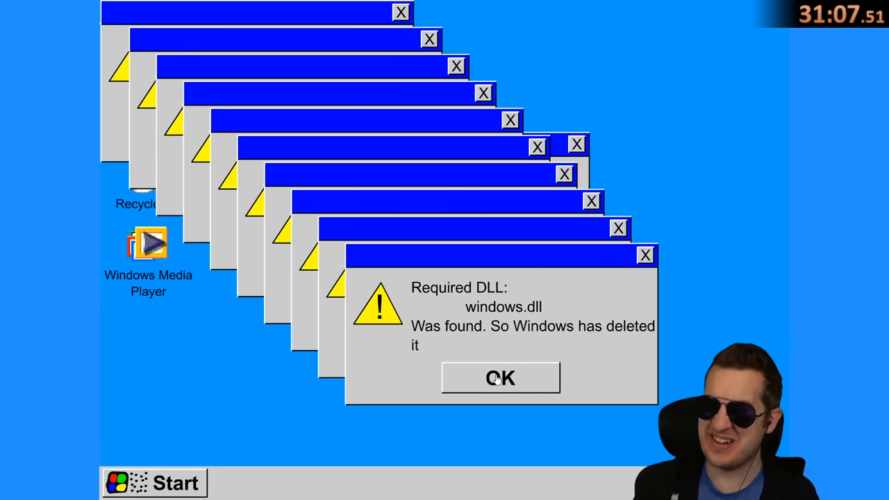
click(498, 378)
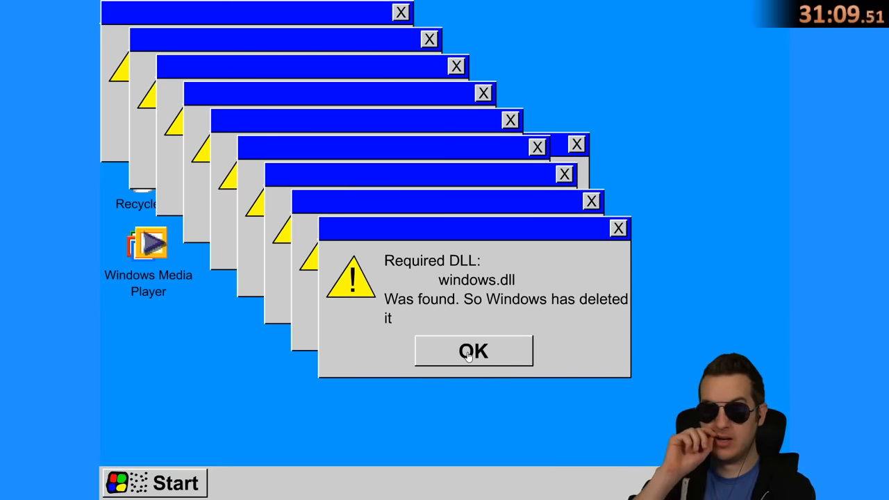
click(473, 351)
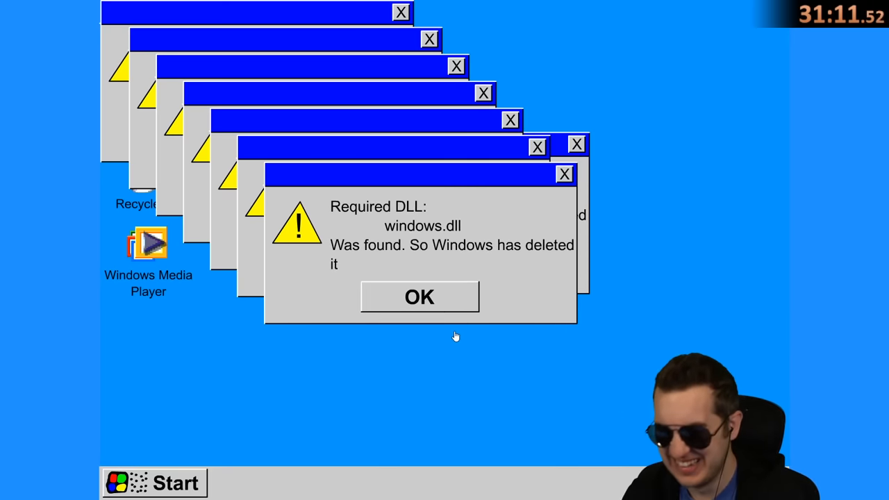
click(420, 297)
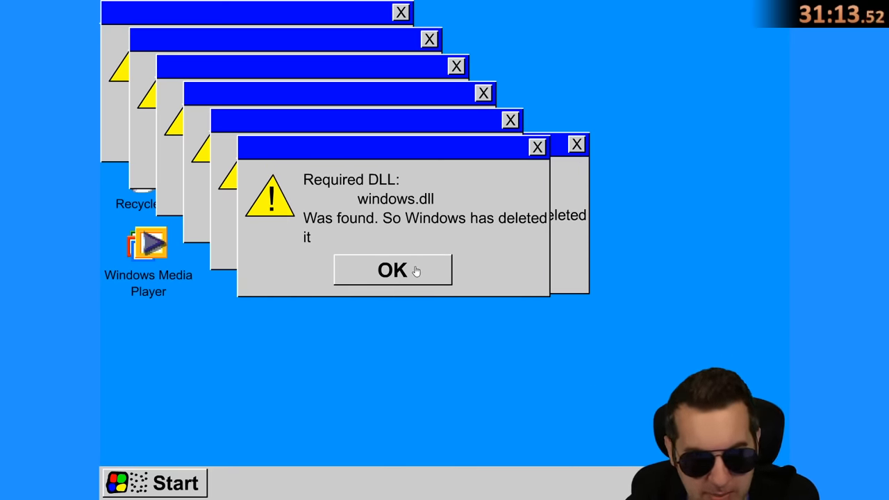
click(392, 270)
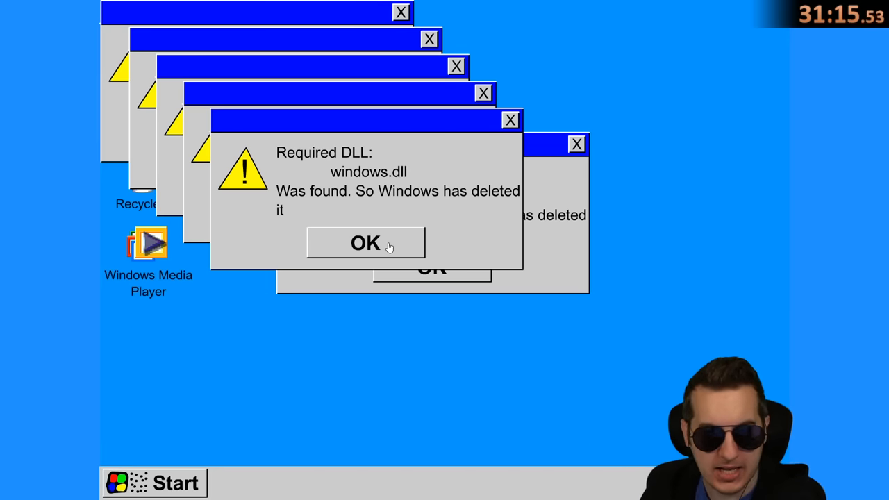
click(364, 242)
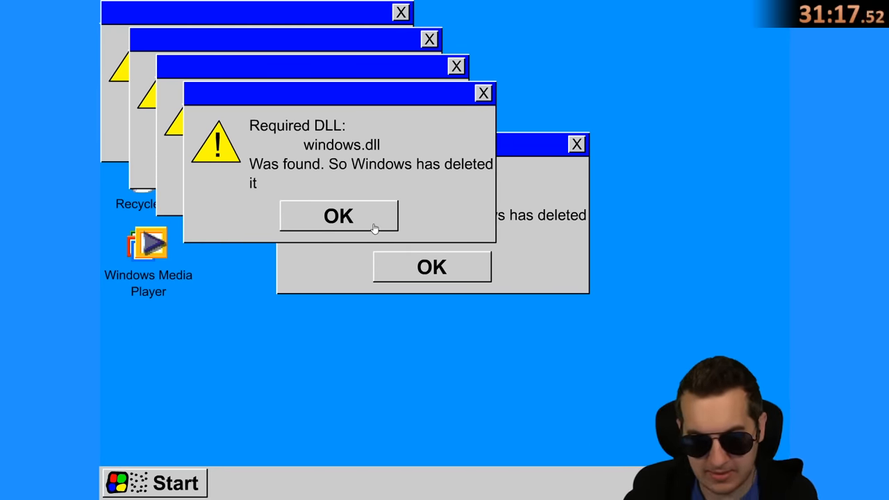
click(340, 215)
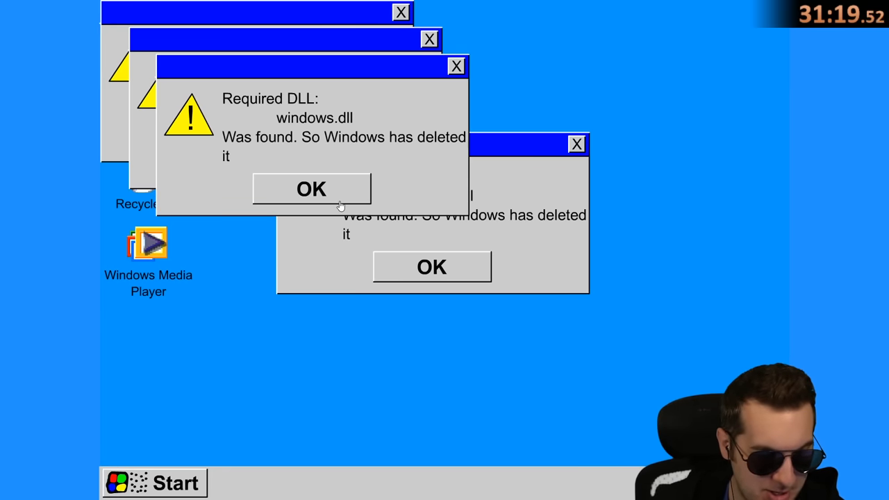
click(311, 189)
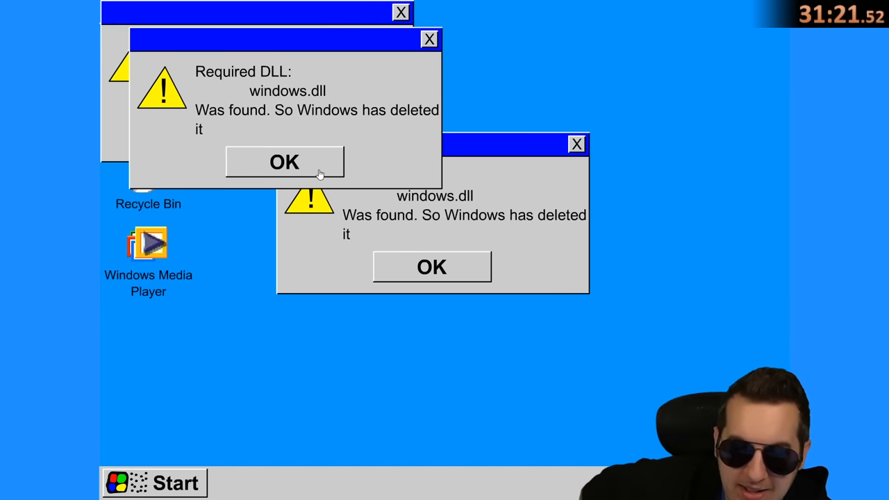
click(283, 161)
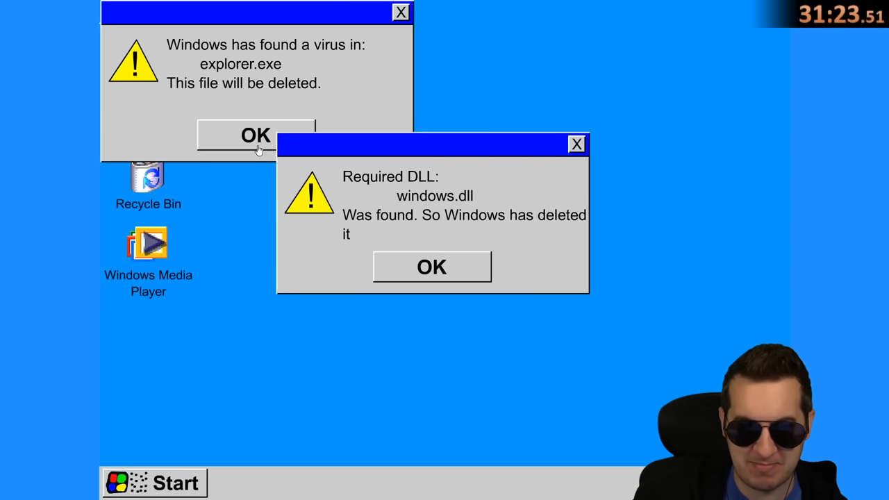
- Acknowledge the explorer.exe virus warning and the last DLL popup, revealing the could-not-delete notice
click(257, 135)
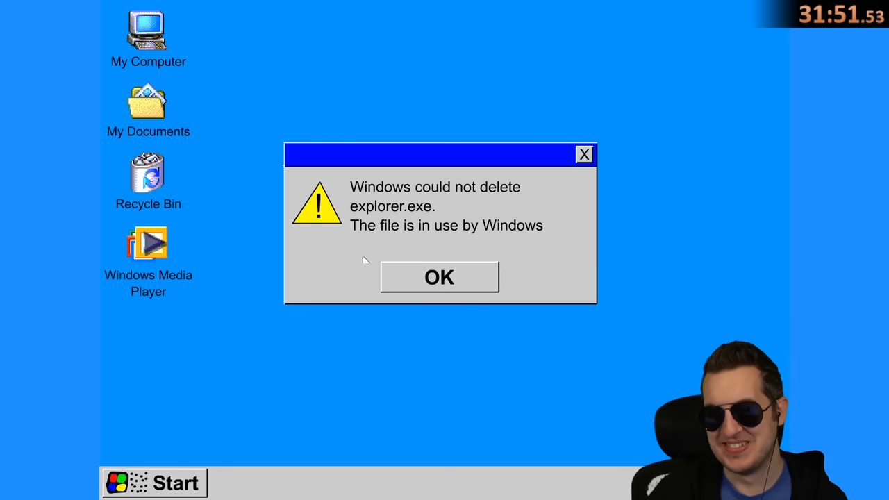
click(439, 276)
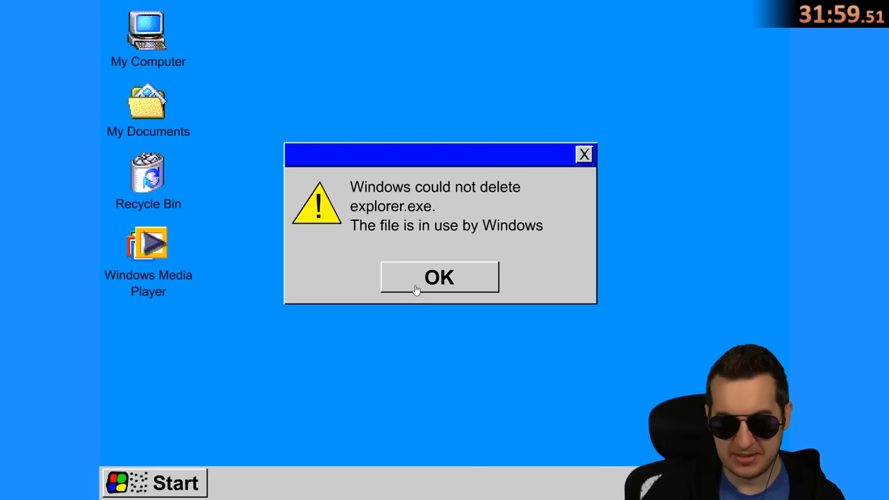
mouse_move(587, 161)
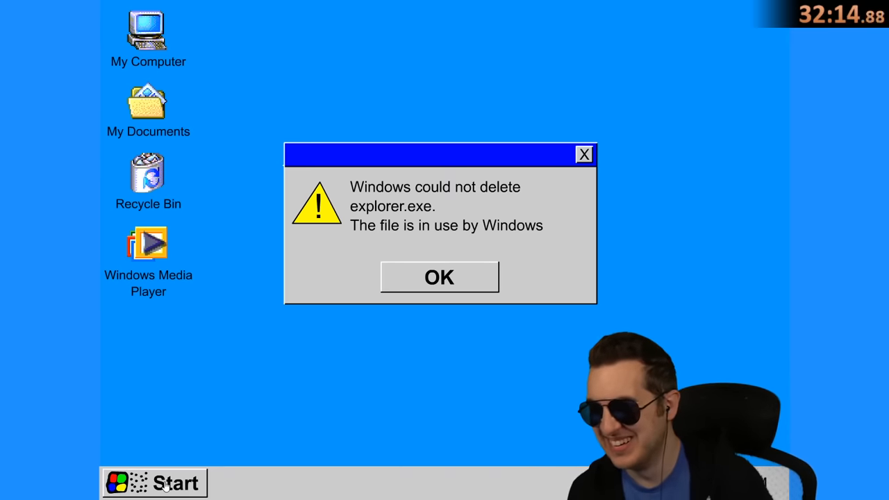
- Toggle the Start menu, then acknowledge the 'could not delete explorer.exe, in use' message
click(153, 483)
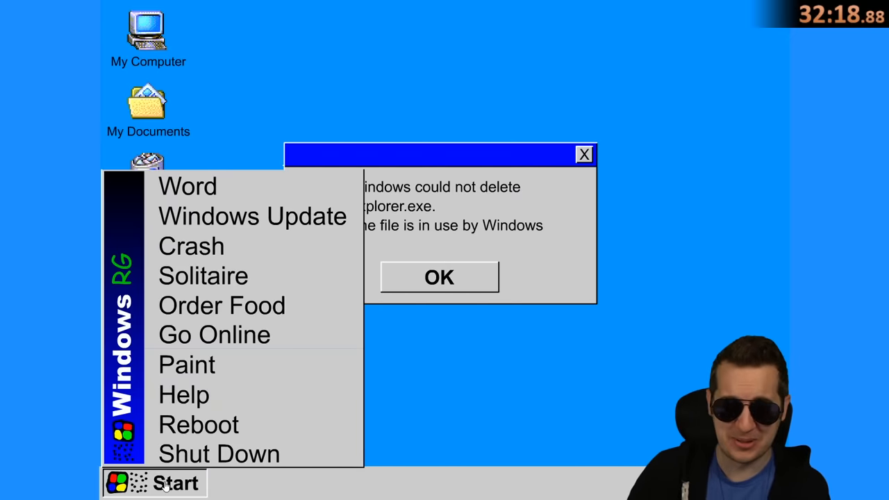
click(157, 484)
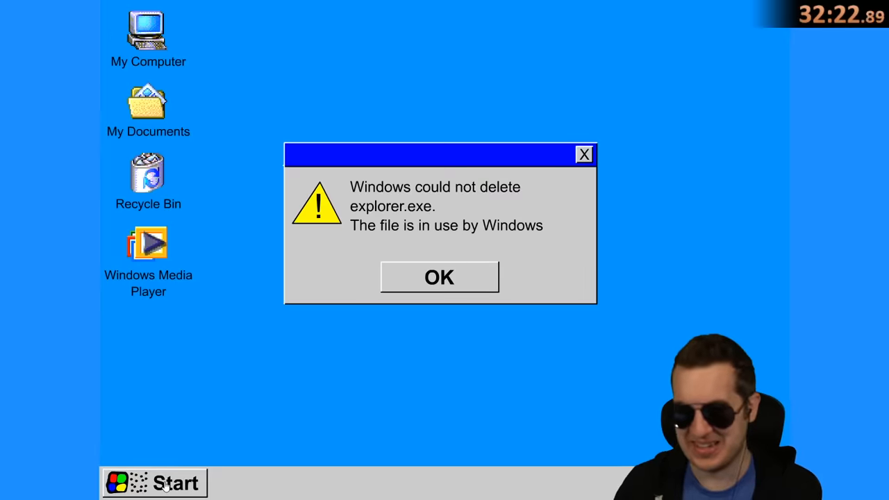
click(160, 484)
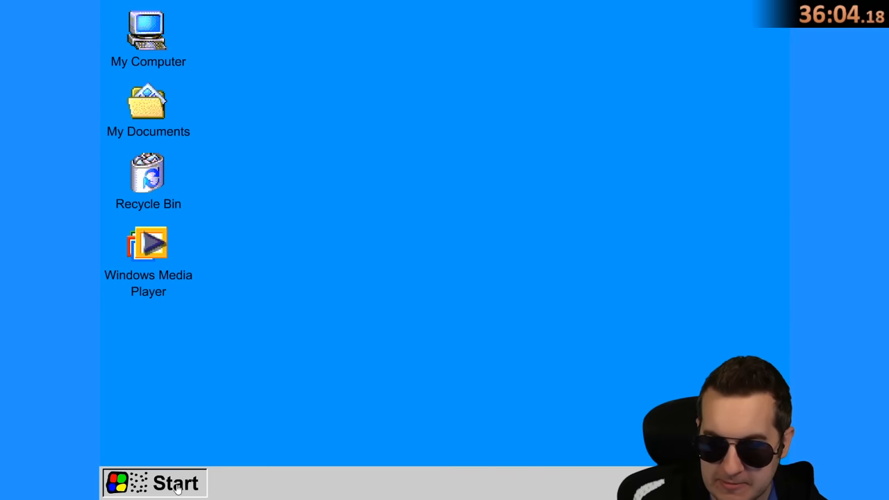
- Launch Microsoft Word RG from the Start menu, getting a blank document with the letter-writing assistant
click(158, 483)
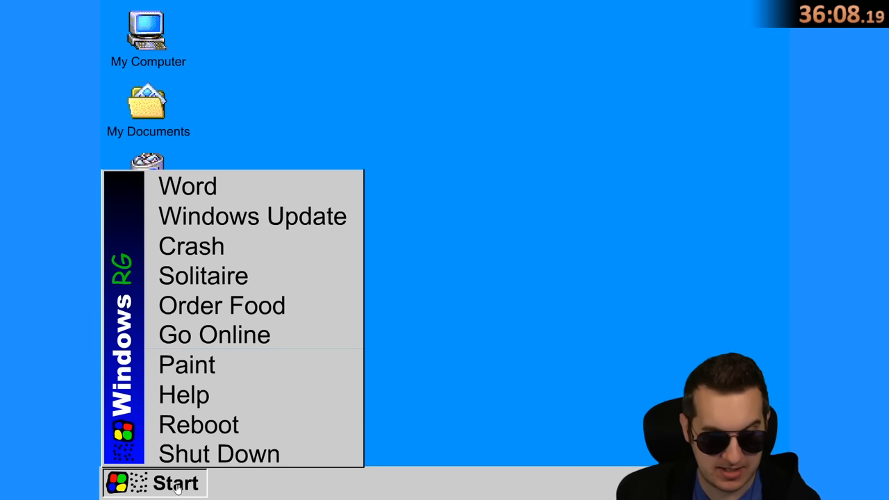
click(156, 482)
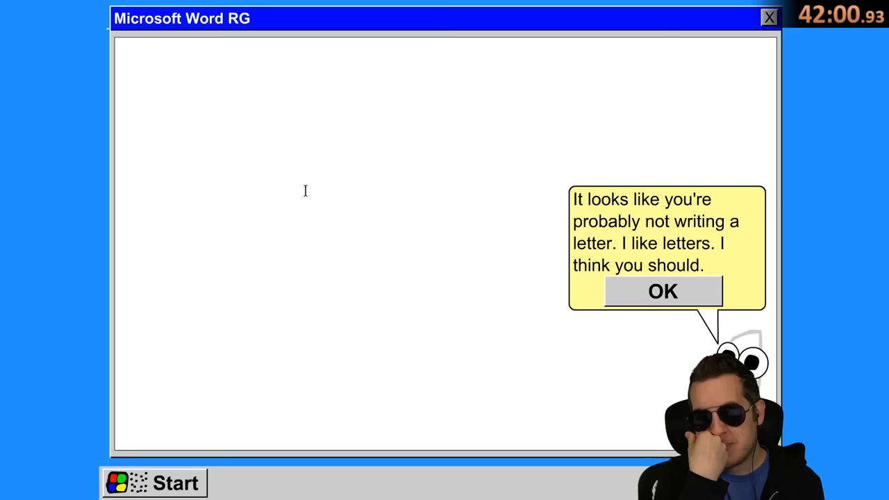
mouse_move(628, 300)
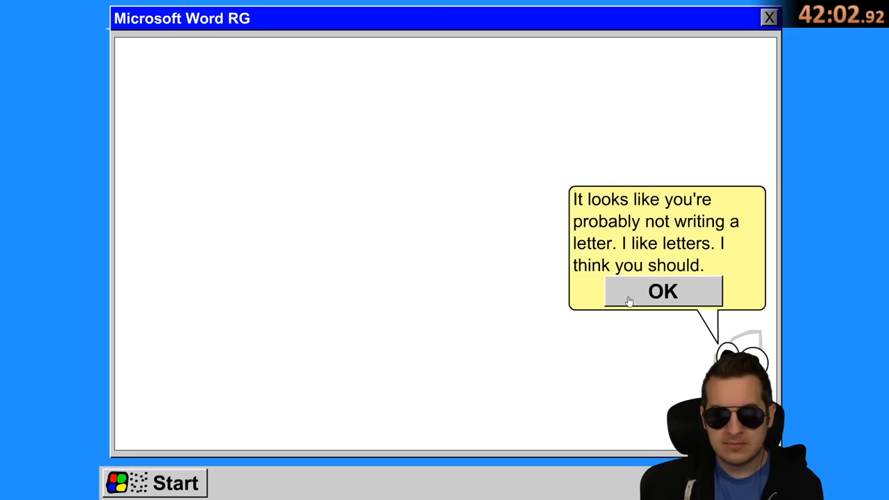
- Acknowledge the Word assistant's 'writing a letter' suggestion bubble
click(661, 292)
text(MILK SPONGE)
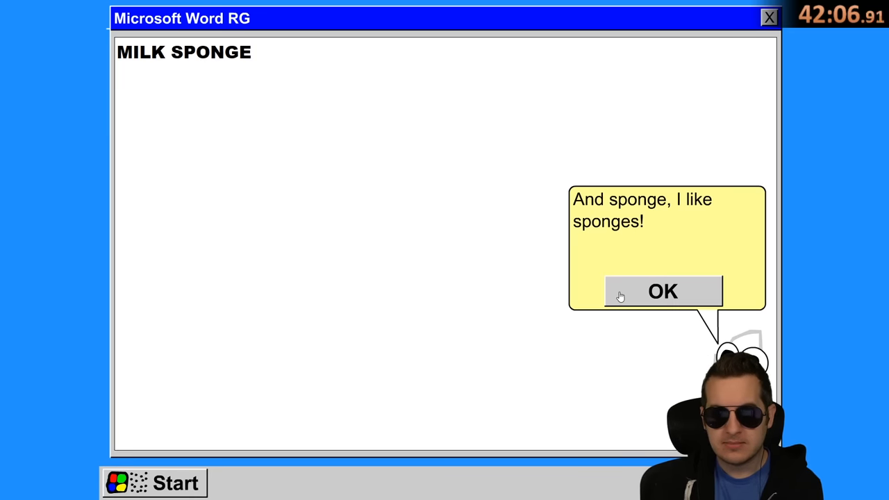
mouse_move(336, 289)
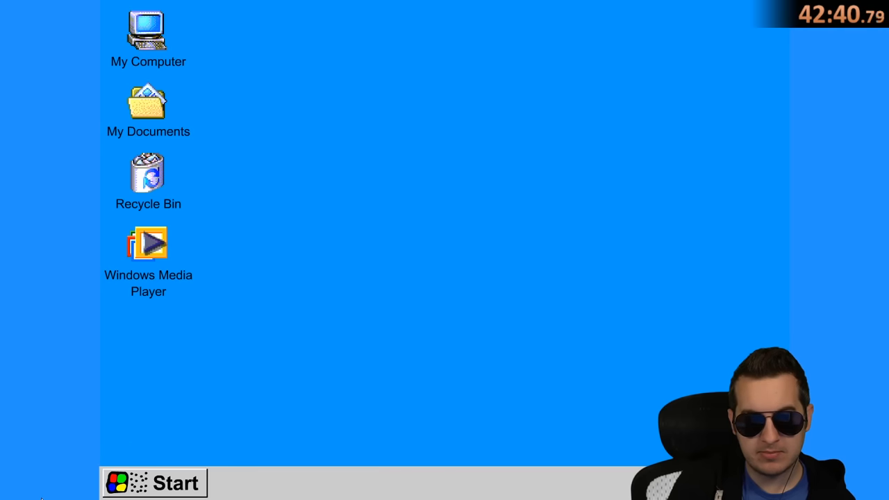
mouse_move(120, 332)
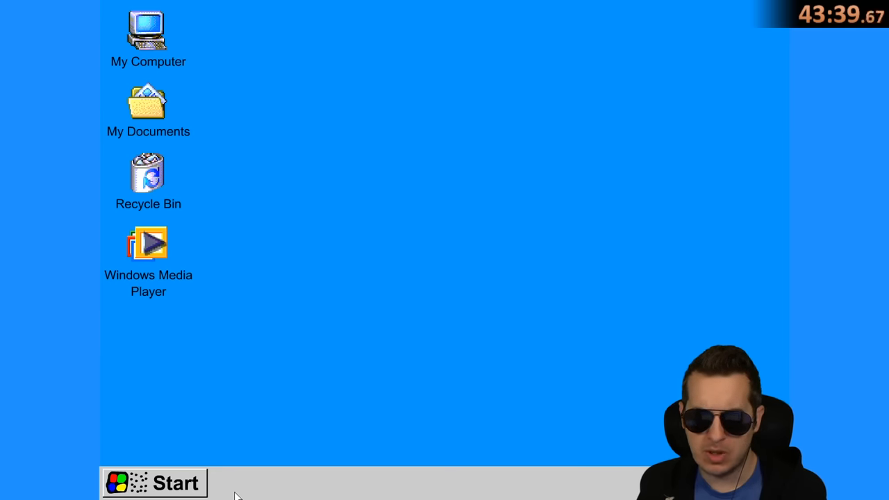
mouse_move(694, 22)
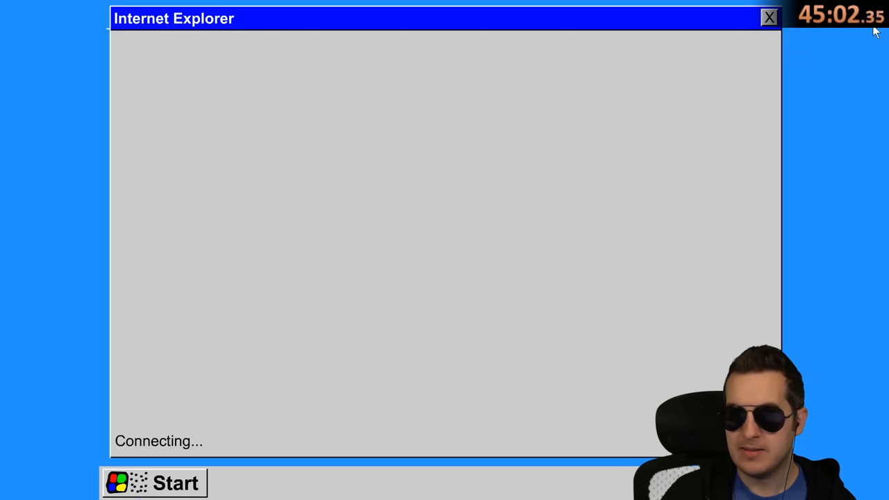
mouse_move(555, 181)
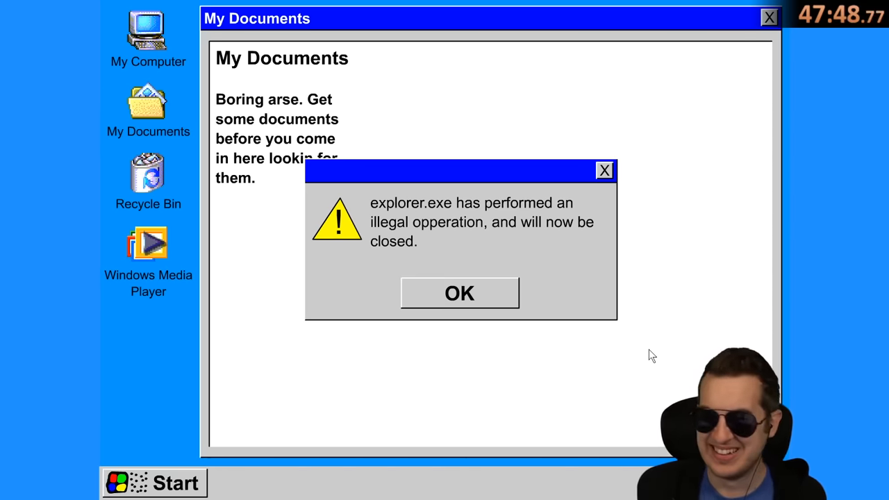
- Acknowledge the explorer.exe illegal operation error dialog
click(460, 292)
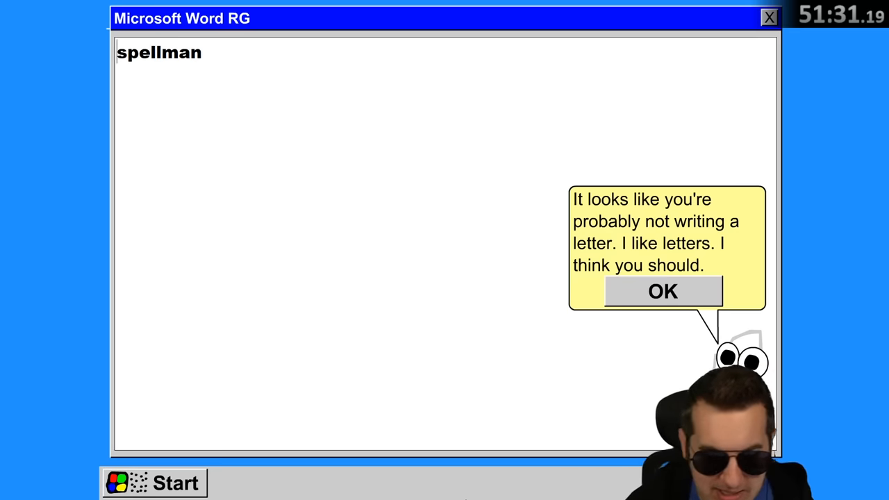
mouse_move(426, 100)
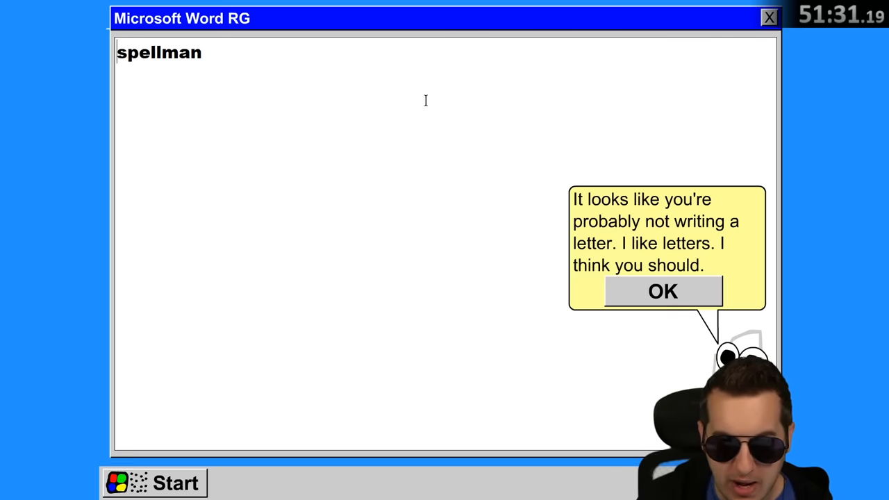
right_click(428, 105)
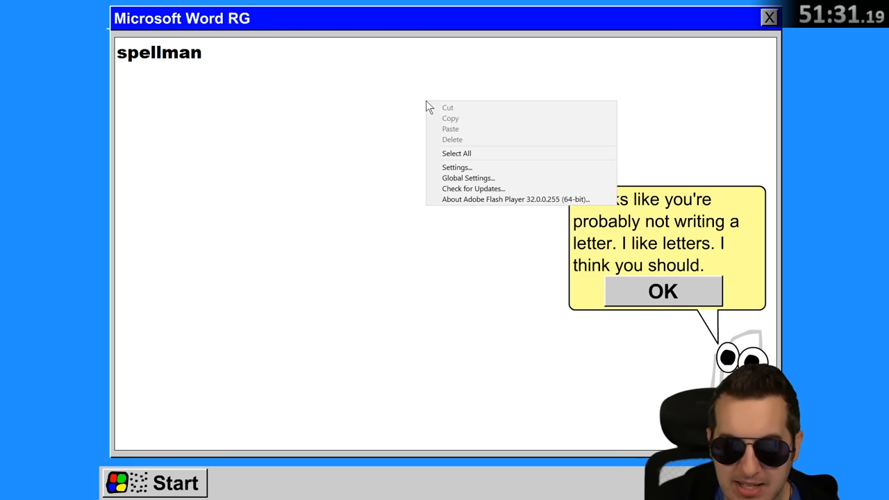
mouse_move(365, 160)
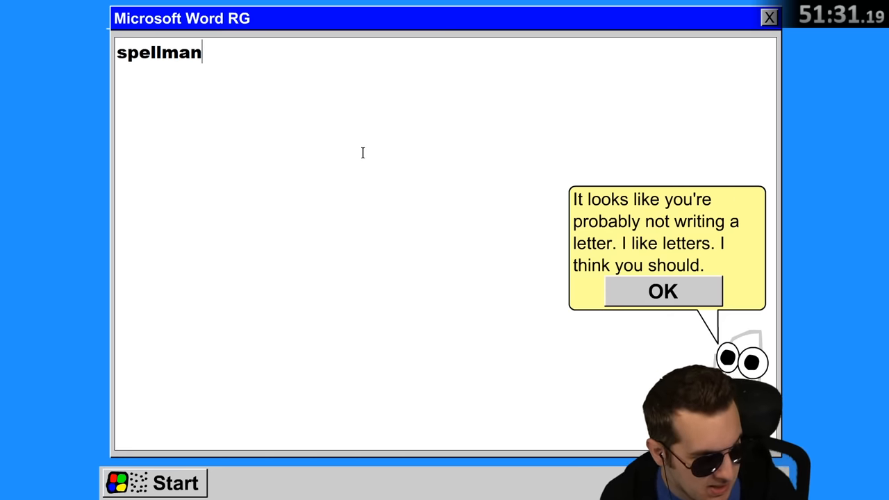
- Close the Word RG window from its title bar, returning to the empty desktop
click(765, 20)
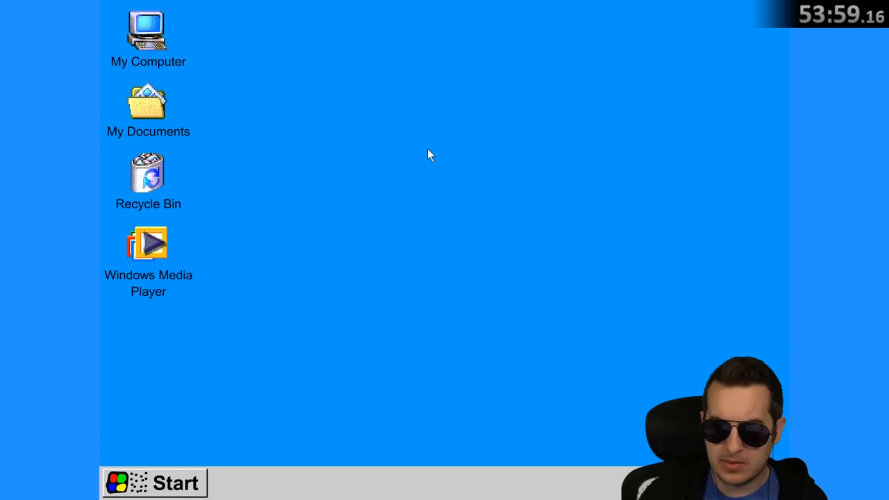
mouse_move(878, 435)
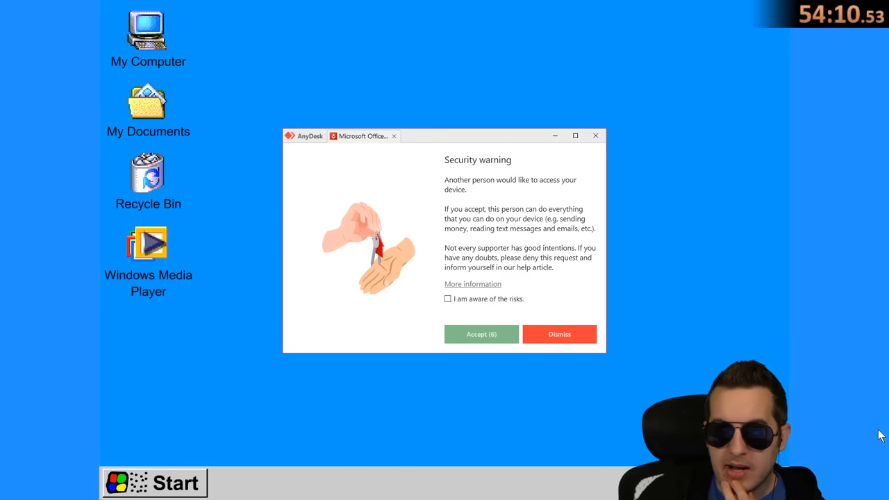
- Decline the incoming remote access request and trigger the windows.dll 'found and deleted' error from Start
click(558, 333)
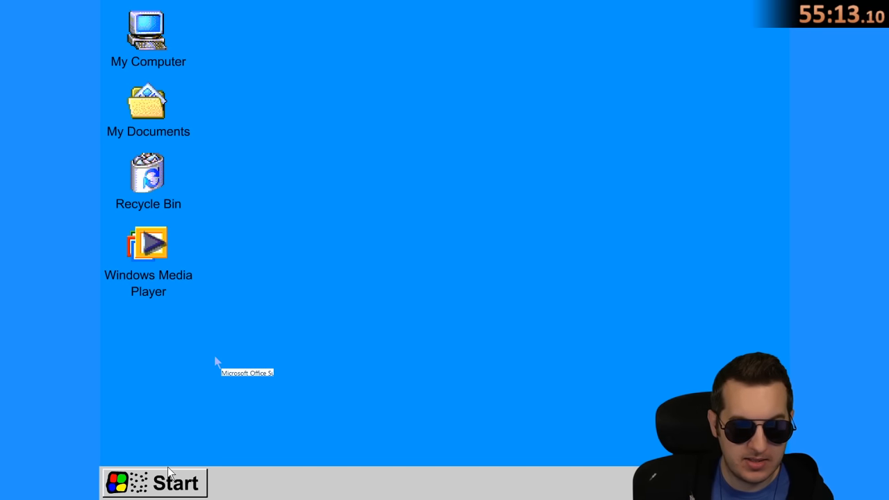
mouse_move(214, 446)
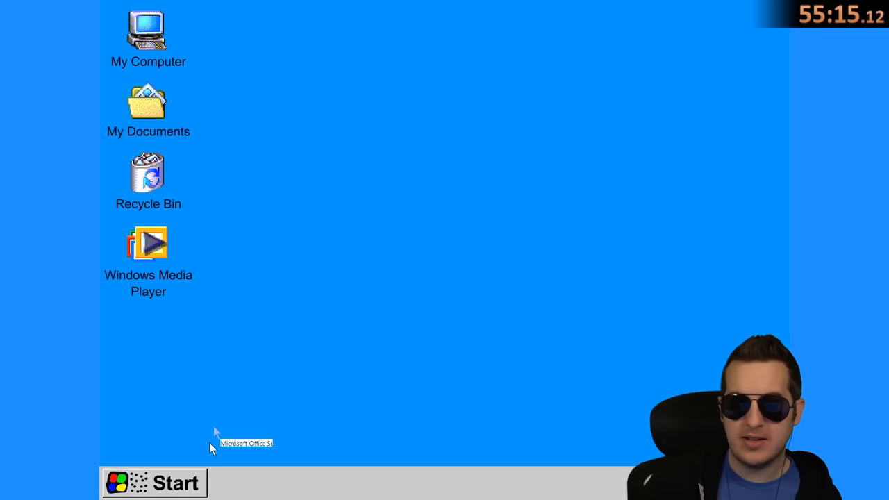
click(166, 483)
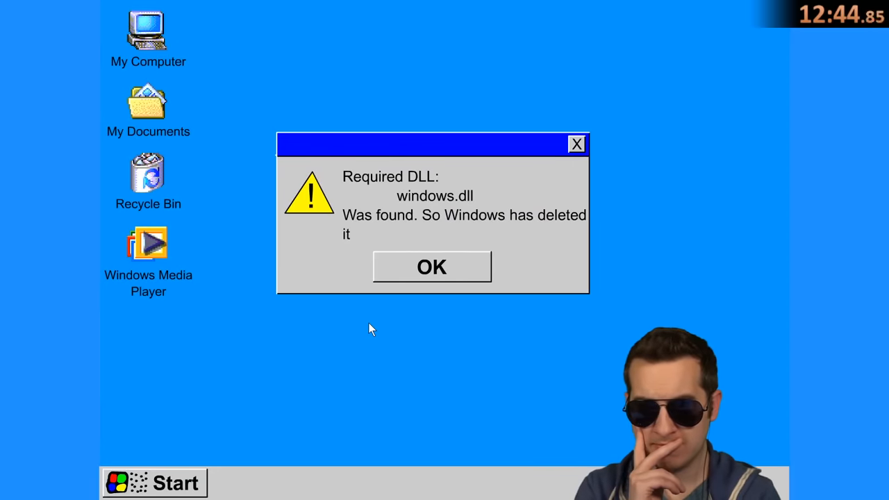
- Acknowledge the windows.dll error and all eight stacked copies until the explorer.exe virus warning appears
click(431, 267)
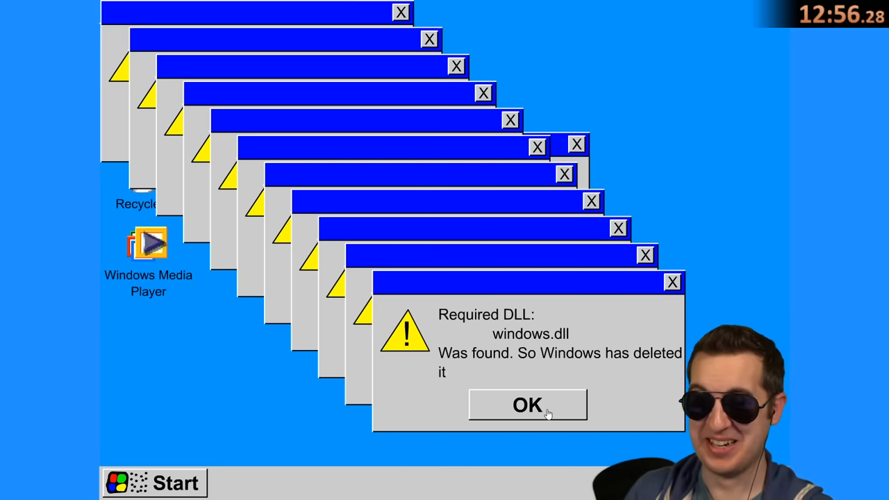
click(528, 406)
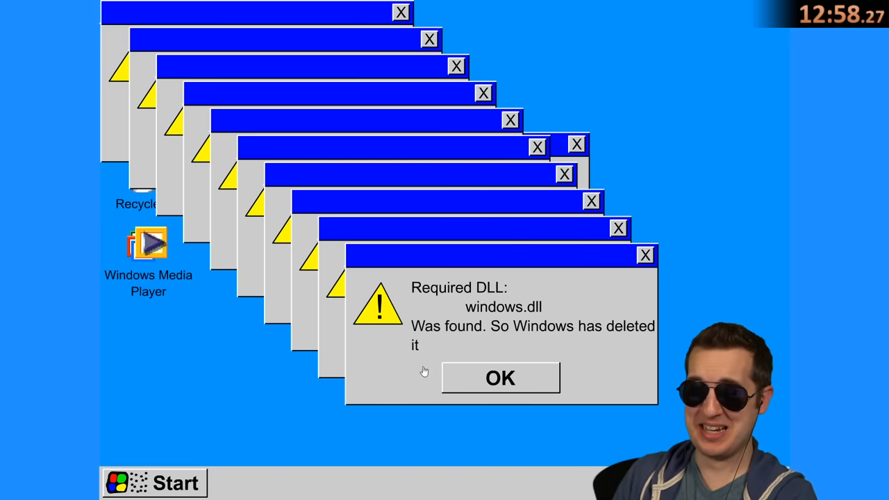
click(500, 378)
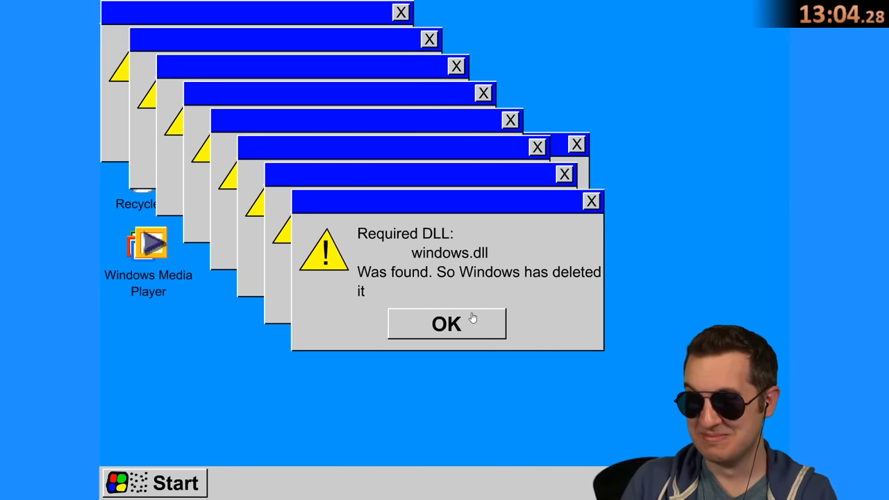
click(446, 323)
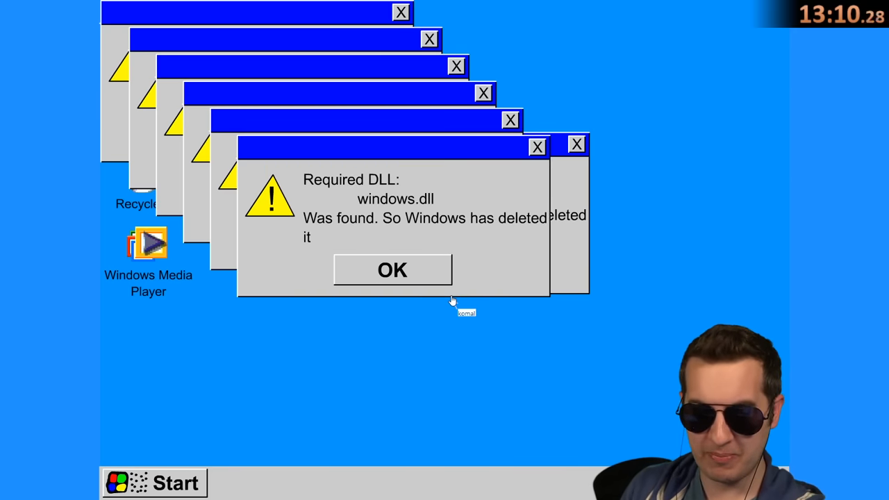
click(392, 269)
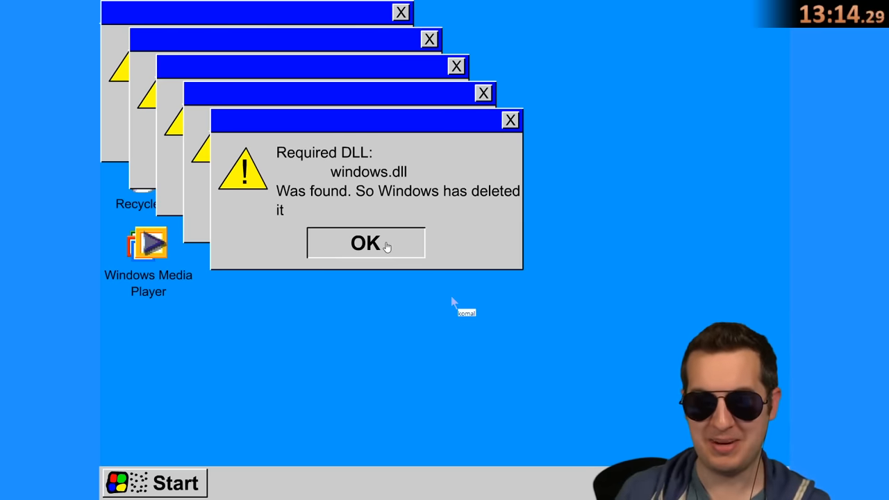
click(364, 242)
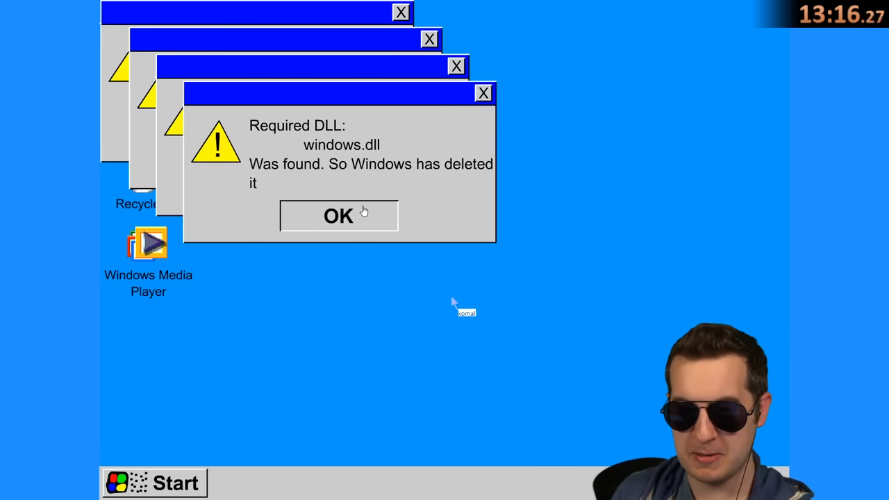
click(339, 215)
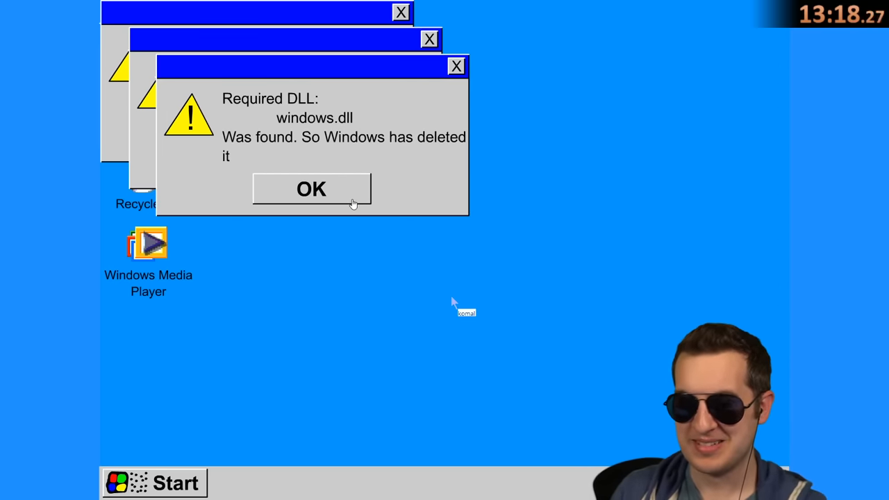
click(312, 188)
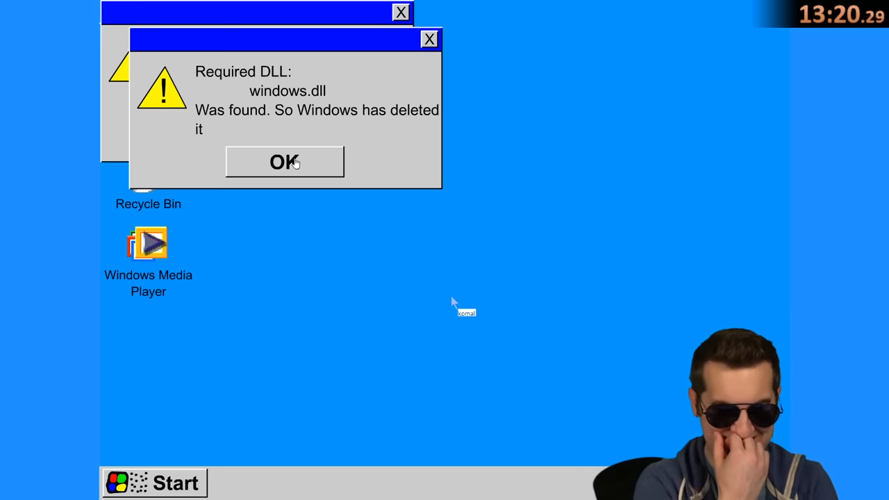
click(283, 161)
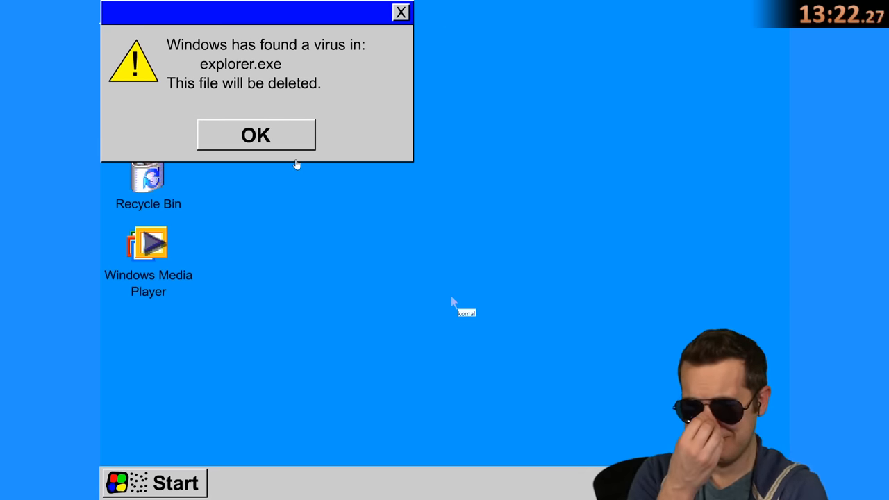
mouse_move(297, 54)
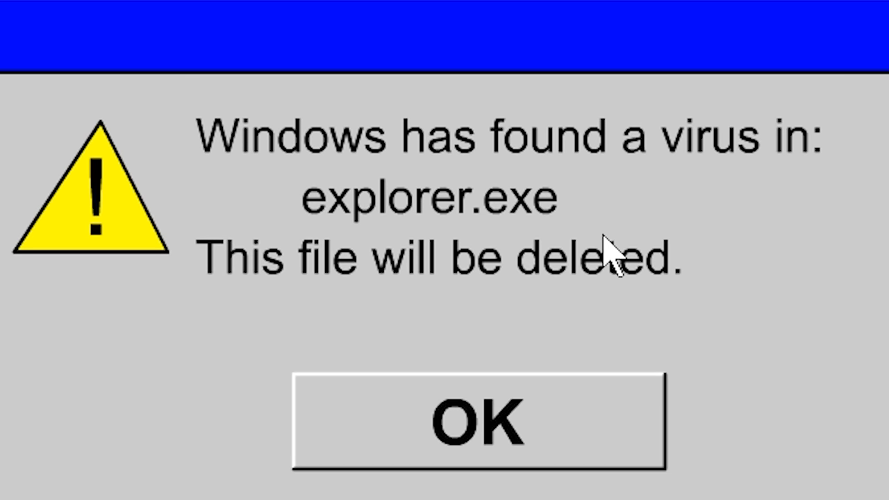
- Acknowledge the explorer.exe virus warning and the could-not-delete dialog, reaching the Welcome to Windows RG build 207 screen
click(475, 423)
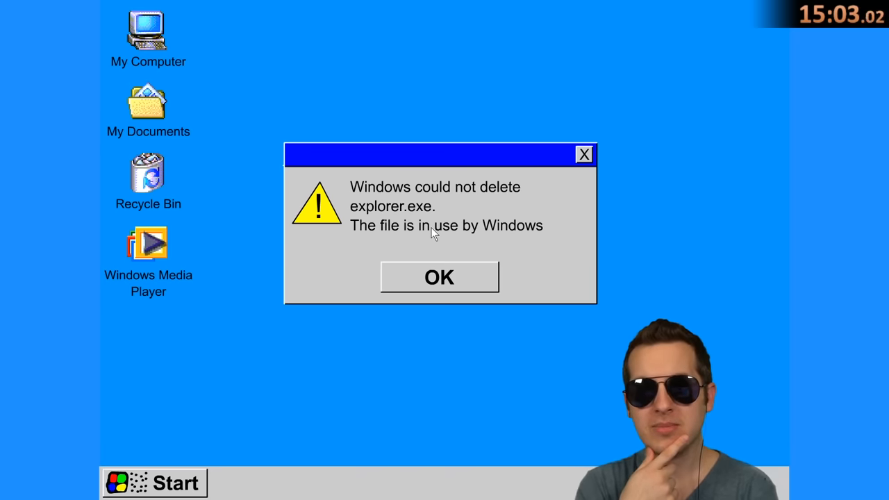
mouse_move(452, 294)
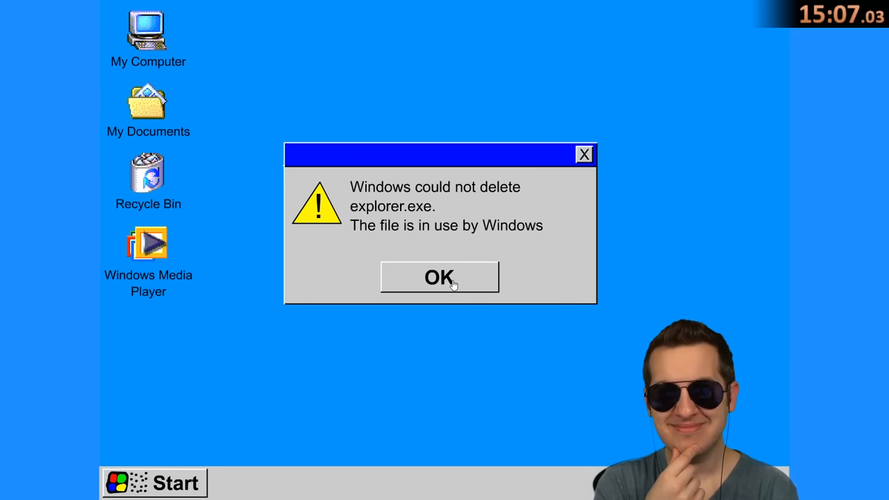
mouse_move(439, 223)
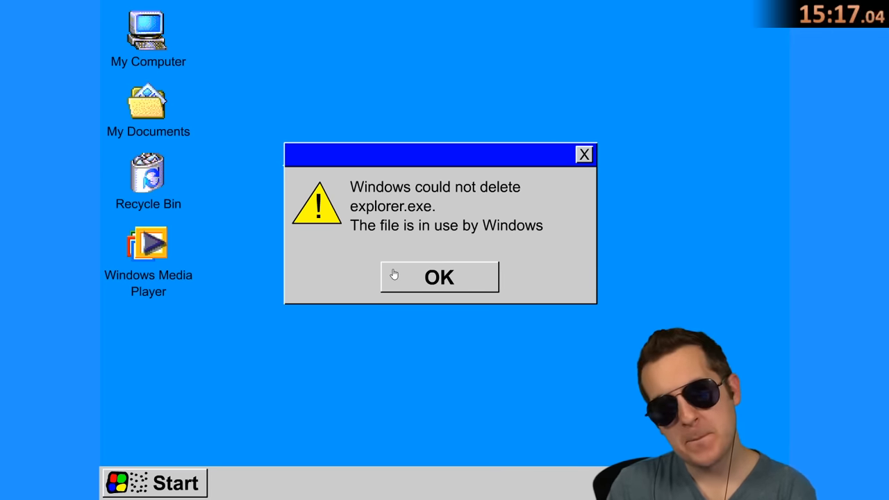
mouse_move(425, 285)
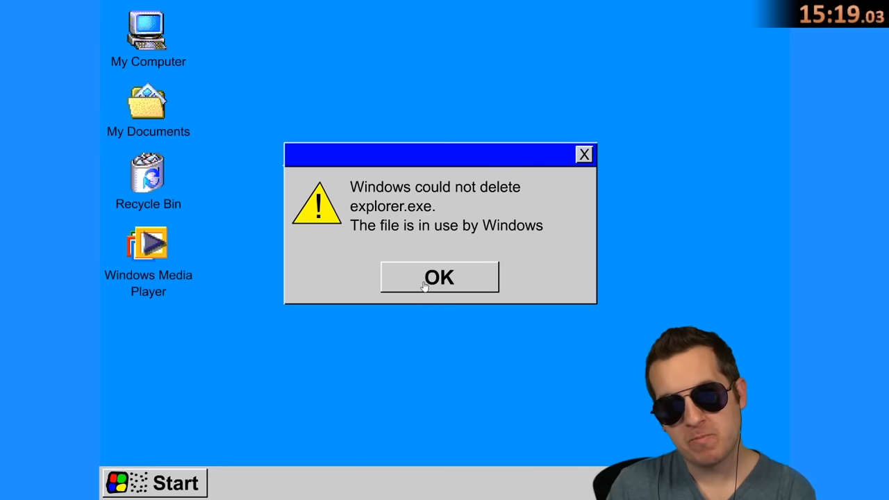
click(439, 277)
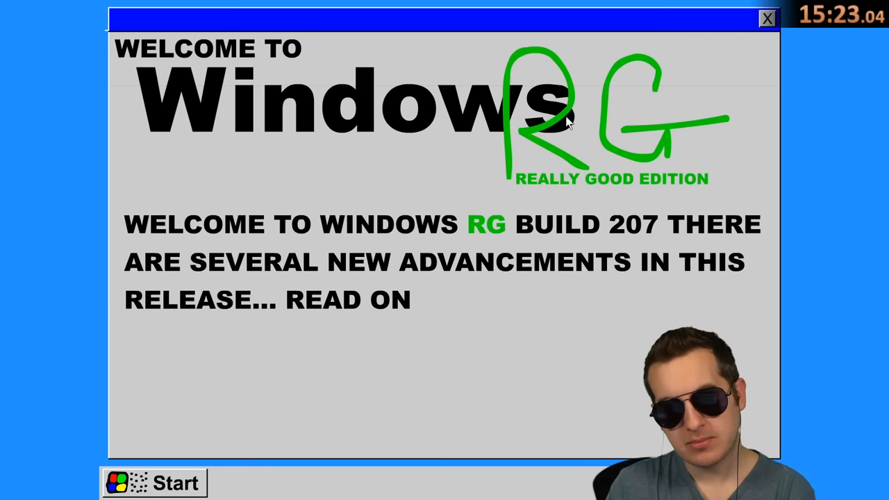
- Close the Welcome to Windows RG screen, leaving an empty desktop
click(769, 19)
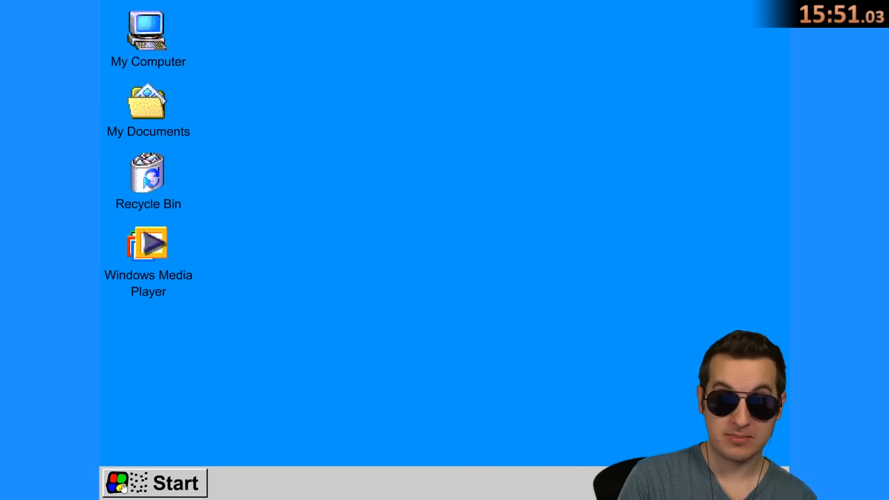
- Launch Paint from the programs list and dismiss the Windows Update 'Unable to connect' warning
click(154, 484)
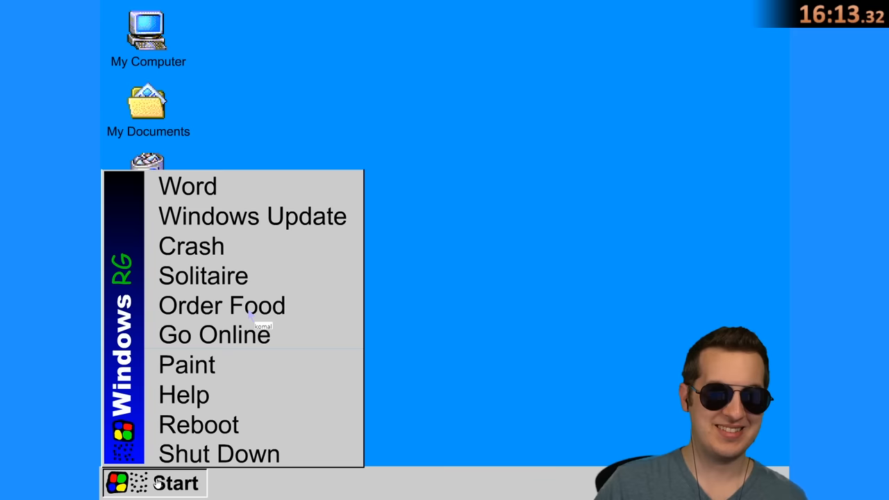
mouse_move(608, 347)
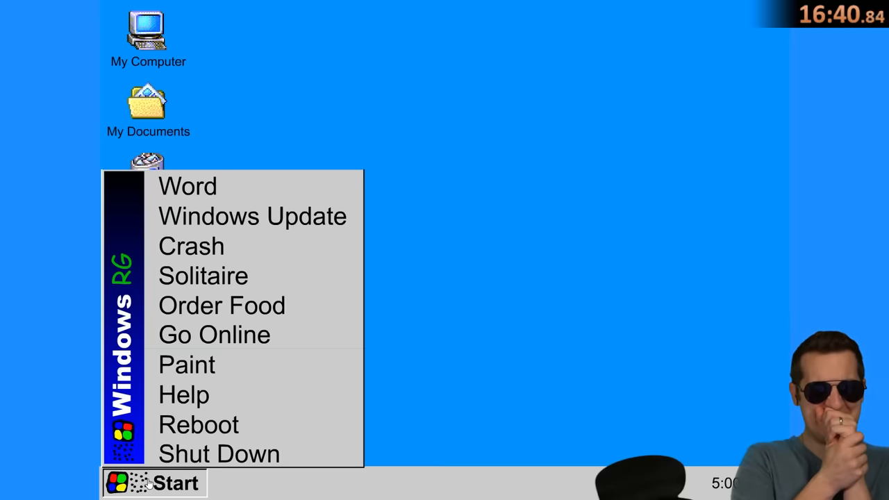
mouse_move(234, 368)
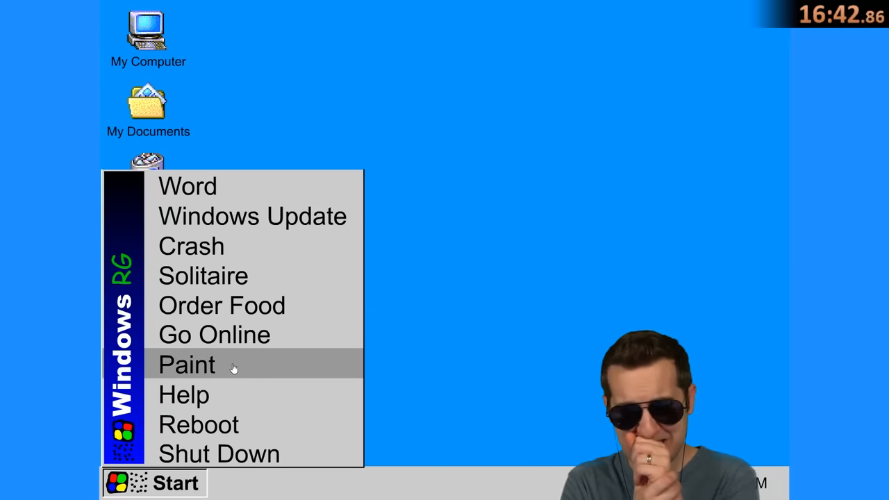
click(253, 216)
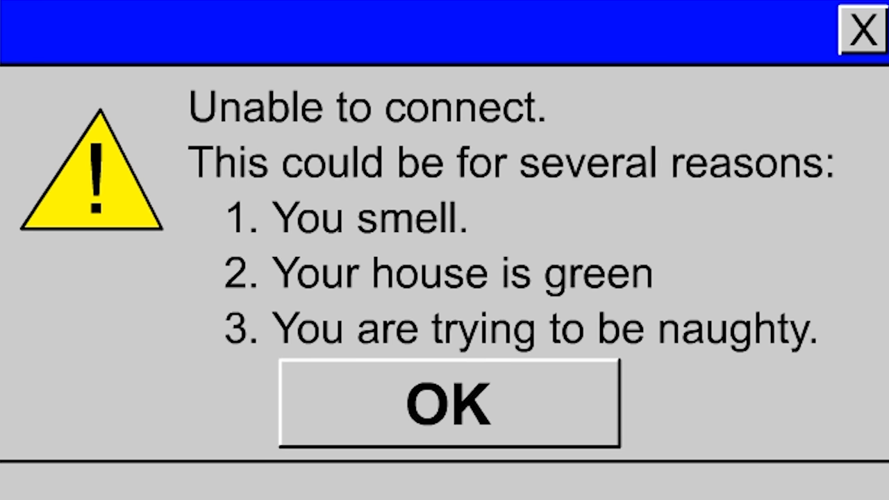
mouse_move(721, 488)
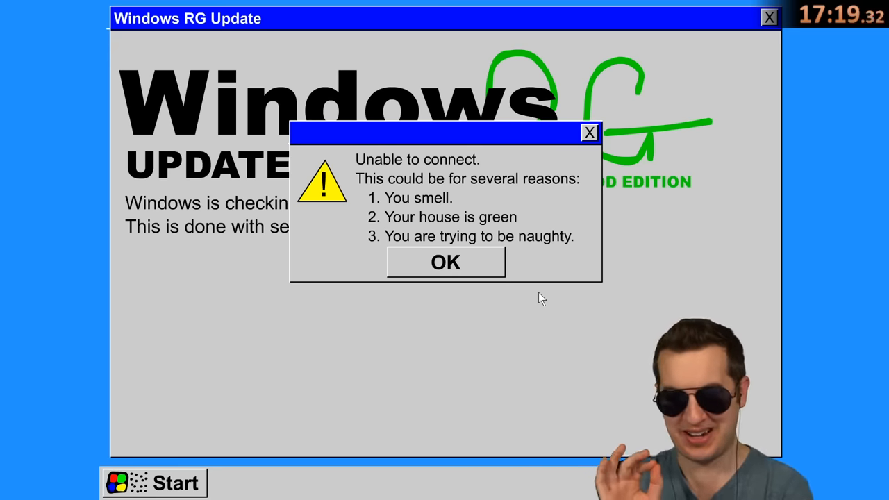
click(445, 262)
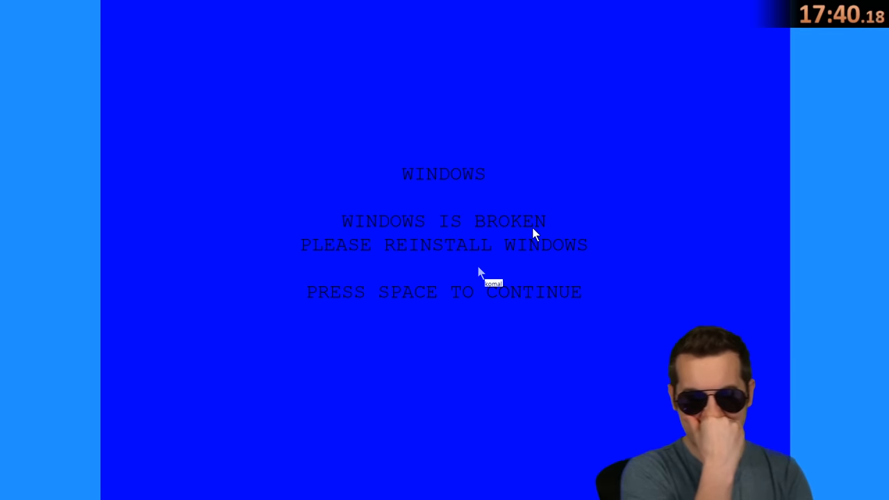
mouse_move(460, 281)
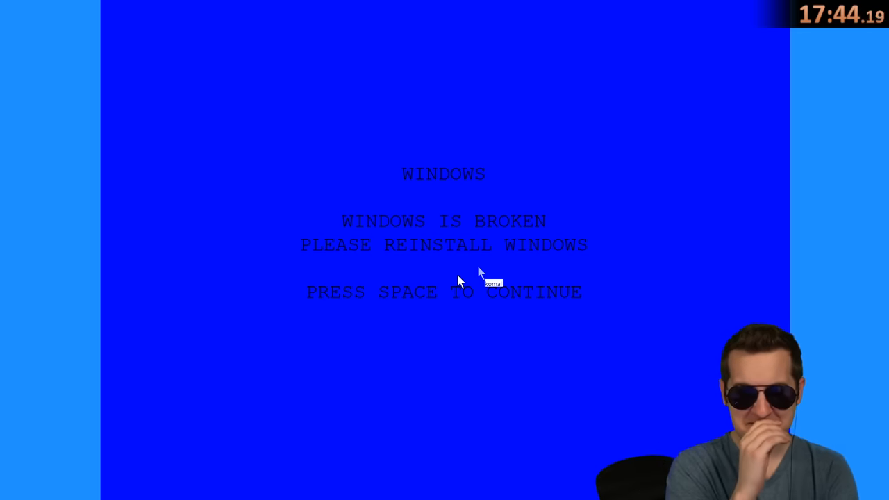
mouse_move(539, 299)
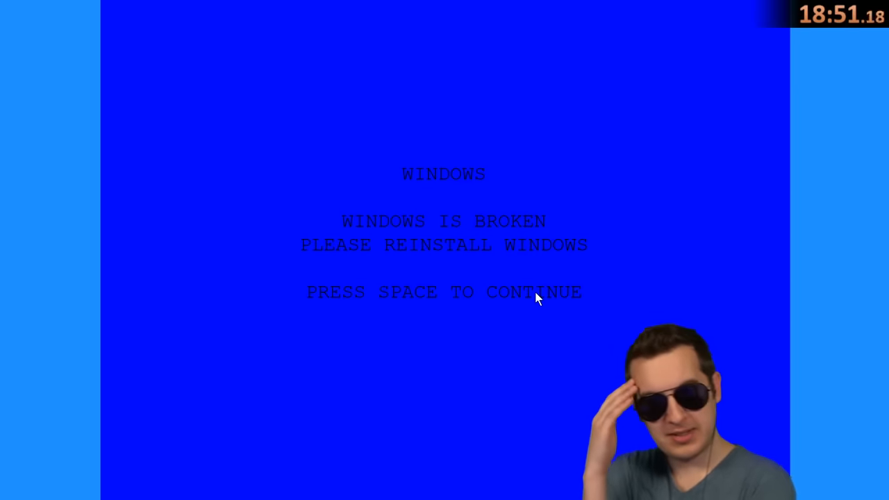
- Continue past the blue 'Windows is broken' screen with Space
key(space)
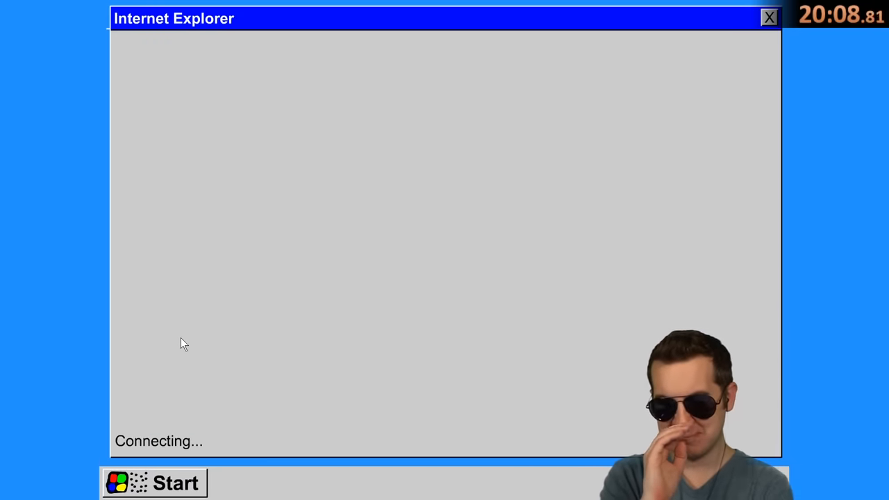
mouse_move(284, 308)
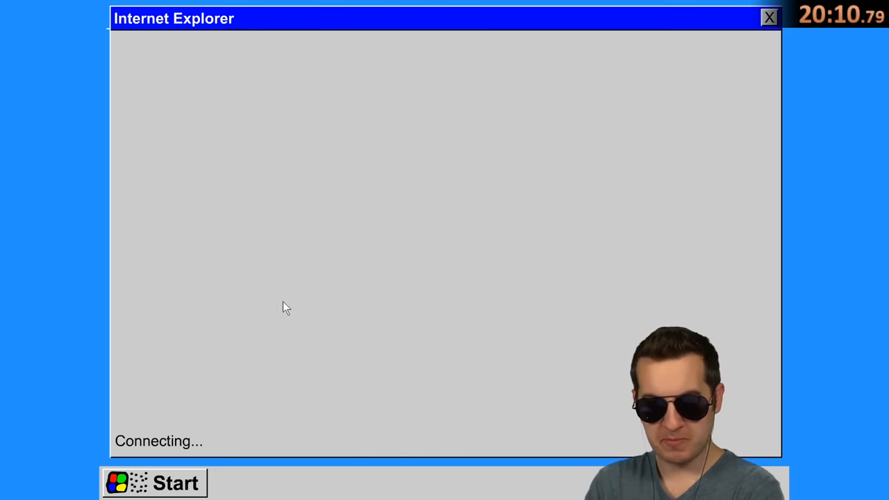
mouse_move(317, 302)
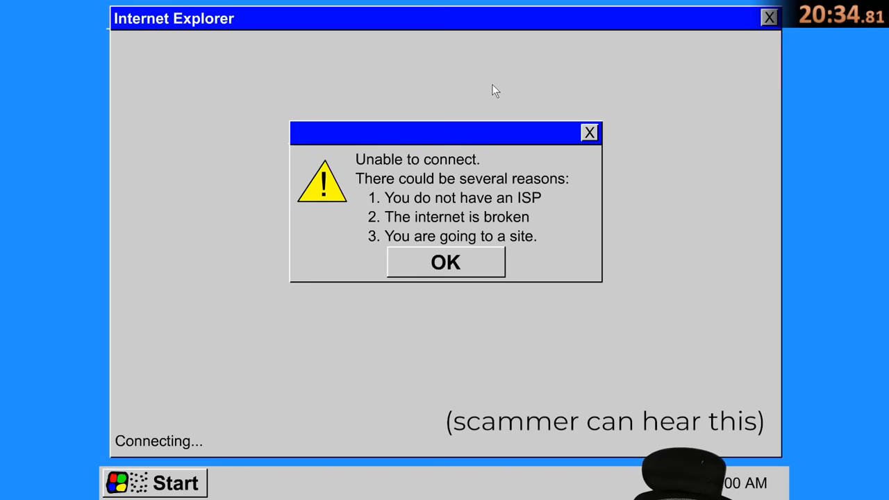
mouse_move(474, 170)
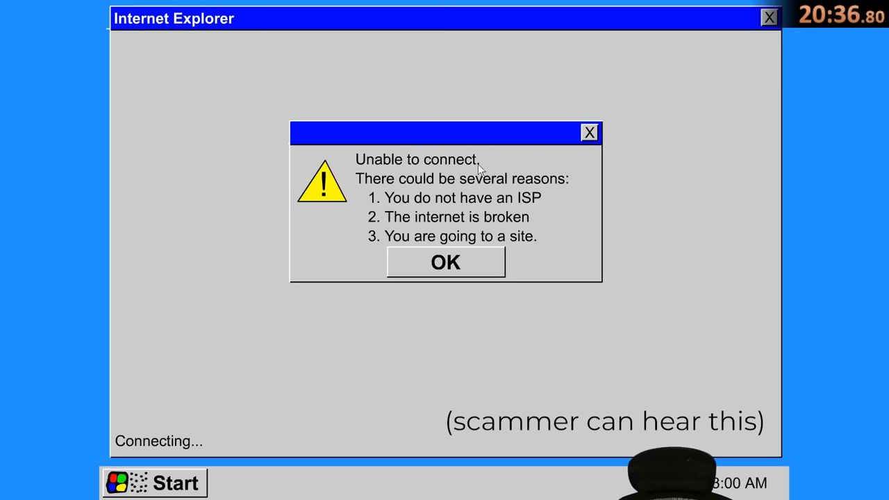
mouse_move(326, 256)
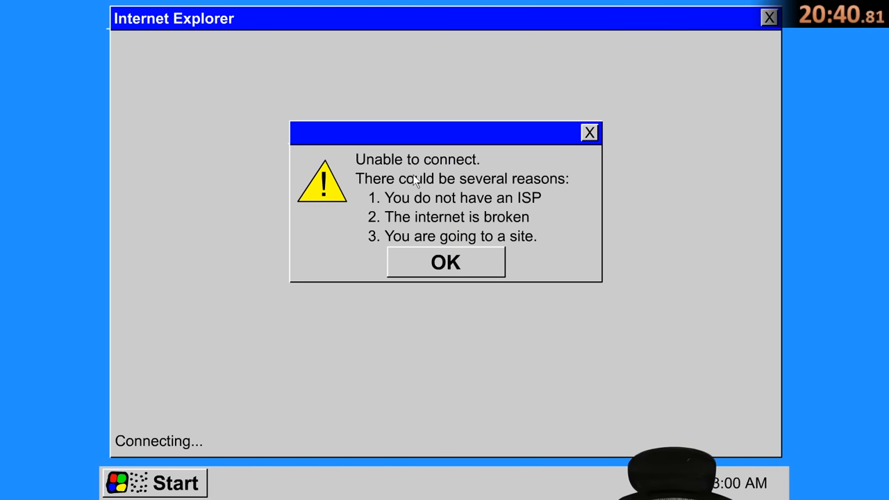
mouse_move(520, 201)
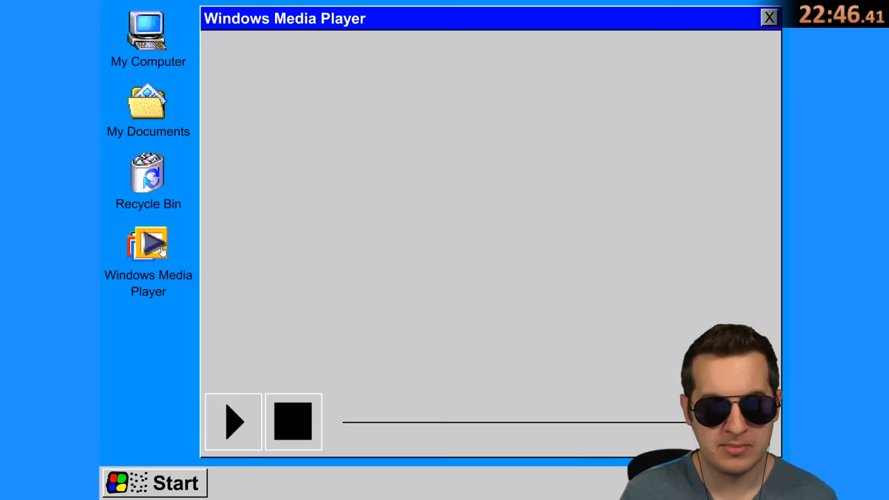
- Close the Windows Media Player window
click(237, 423)
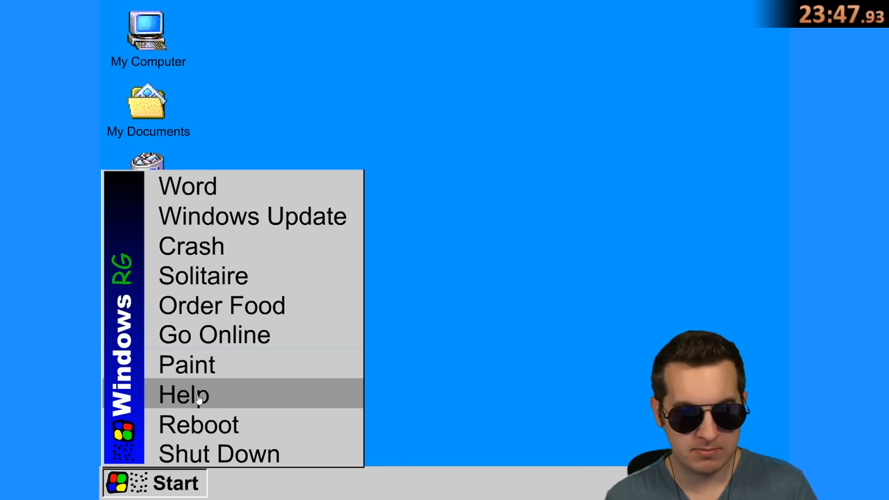
- Search Windows RG Help for 'fix printer', replacing the placeholder text, and get the no-matches result
click(182, 395)
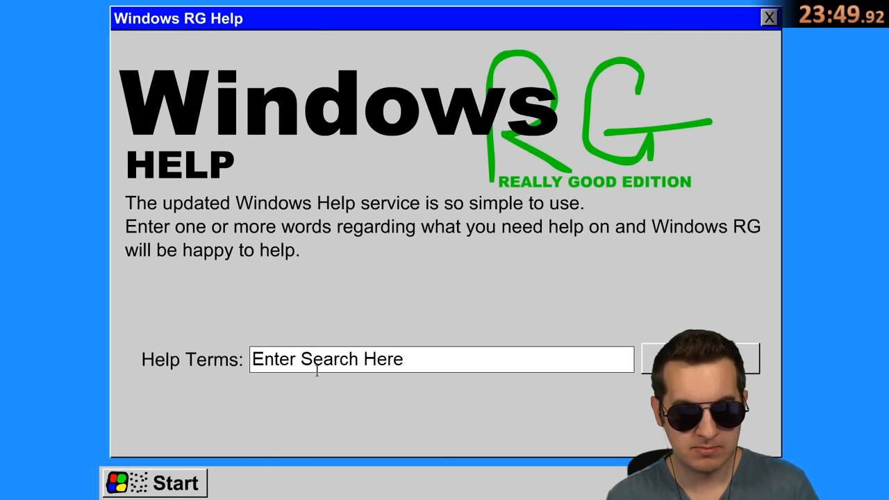
double_click(325, 358)
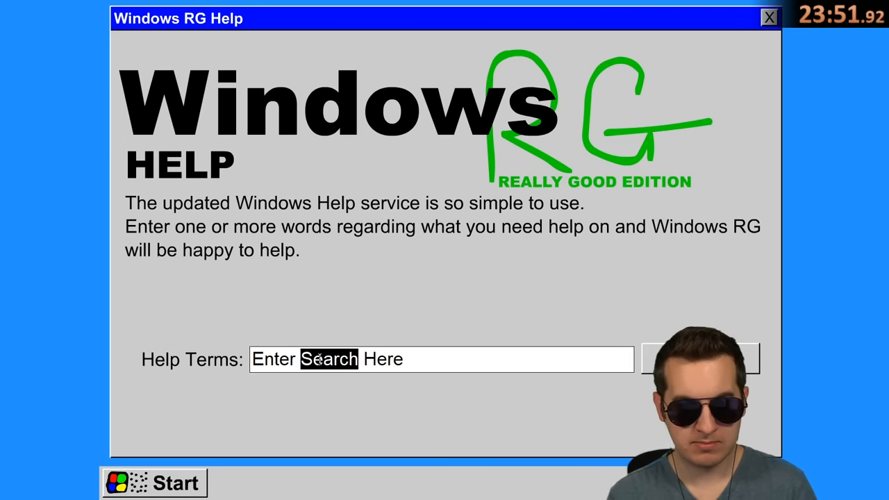
triple_click(330, 360)
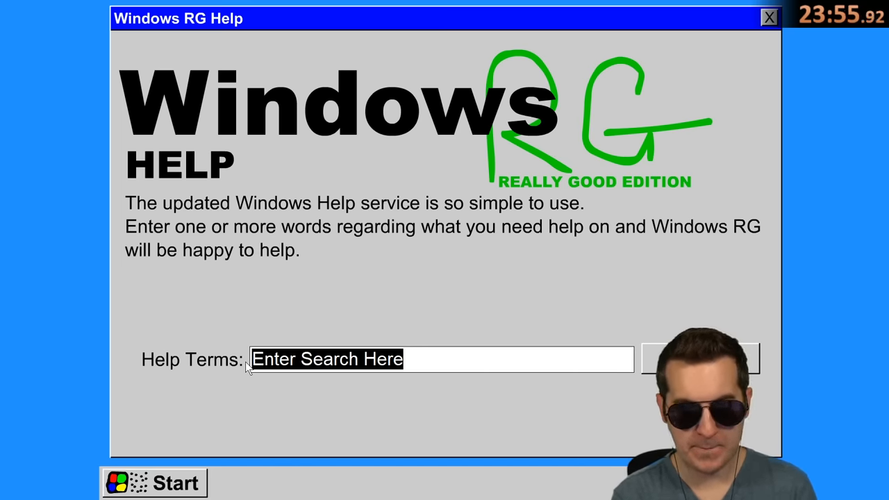
text(fix printer)
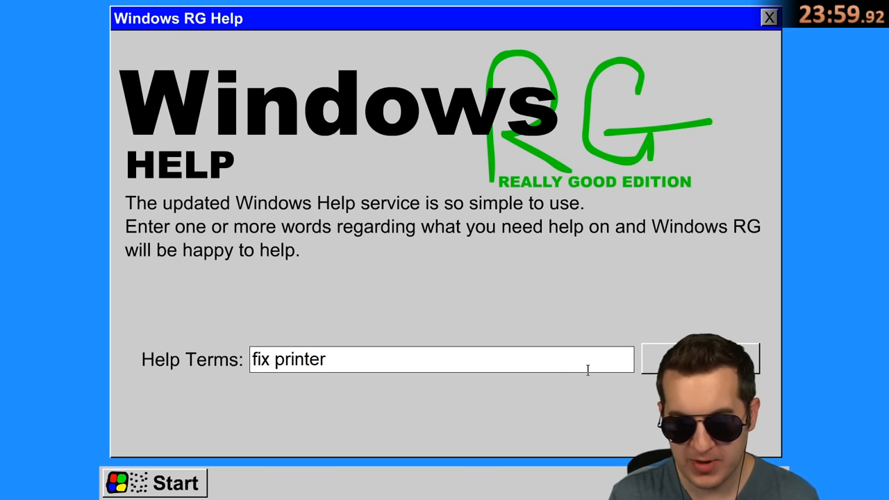
click(701, 359)
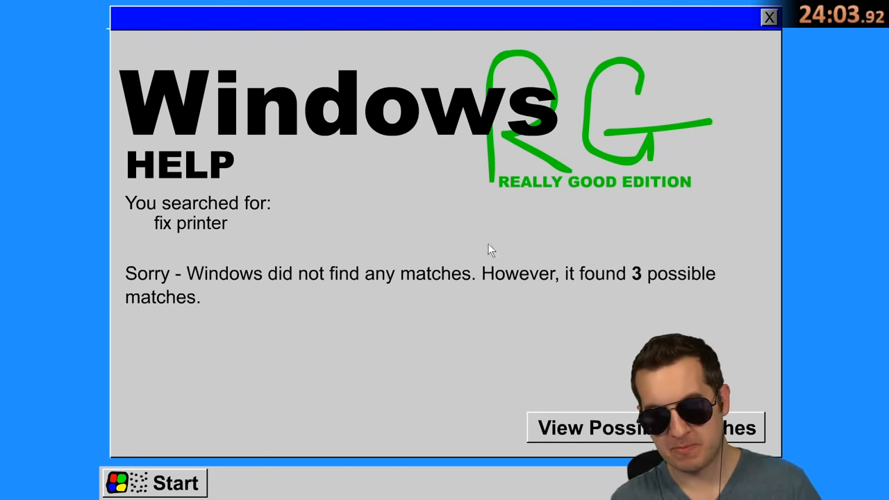
mouse_move(586, 425)
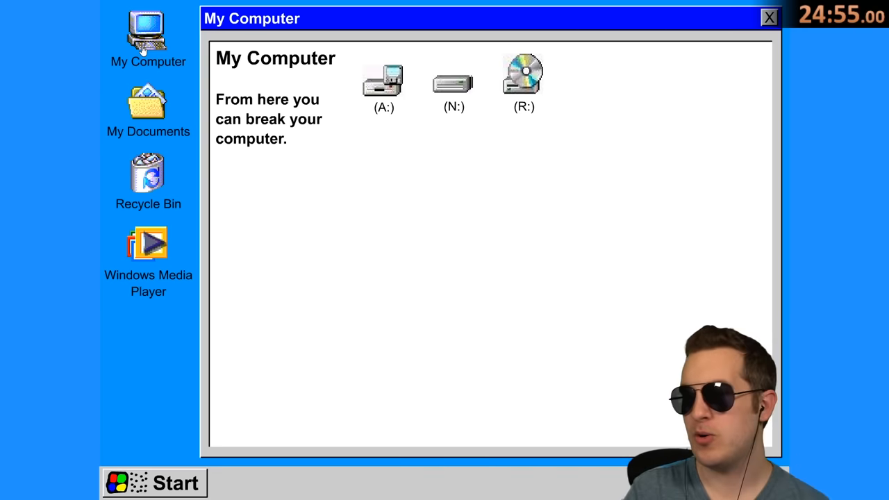
mouse_move(517, 90)
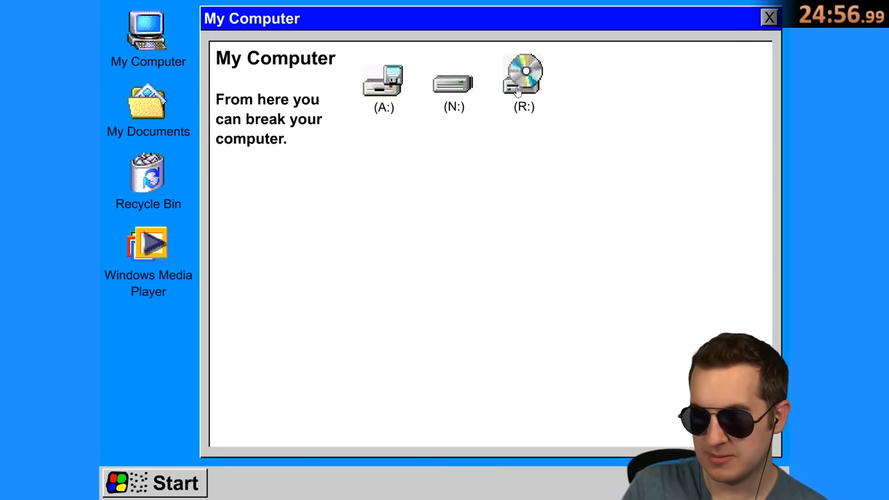
- Open drive A: from My Computer
double_click(383, 82)
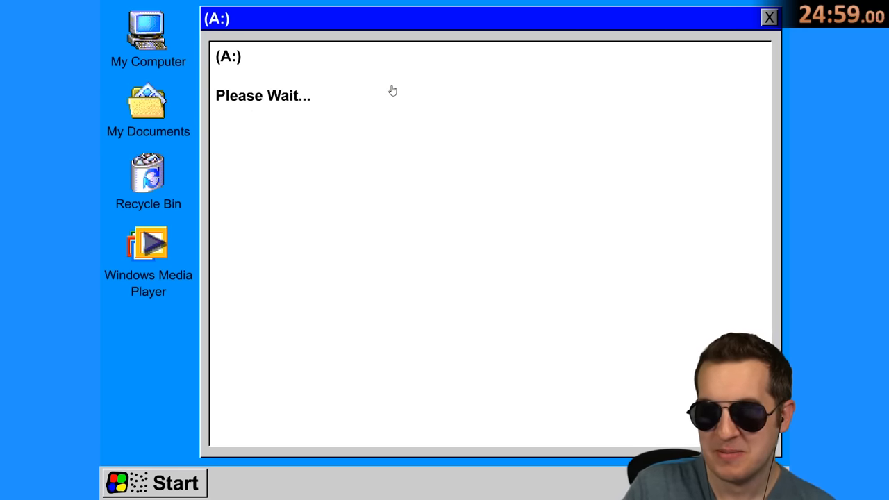
mouse_move(414, 164)
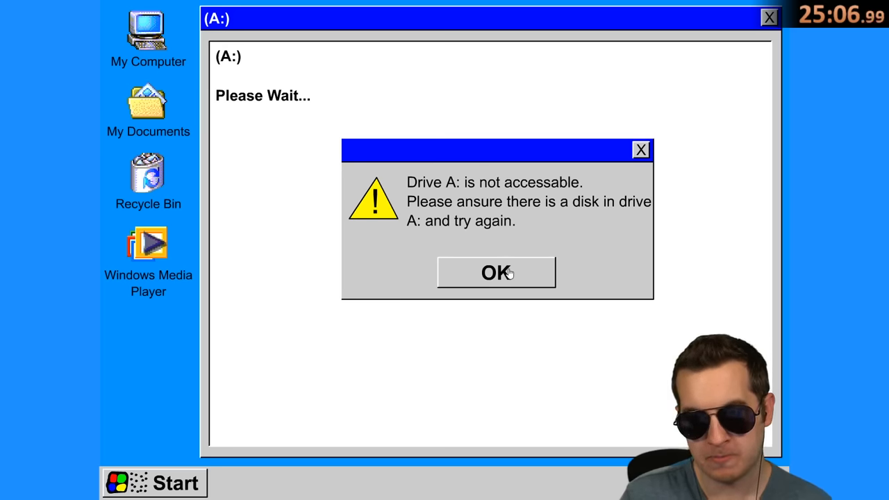
- Dismiss the drive A: error and continue past the missing-CD blue screen
click(496, 270)
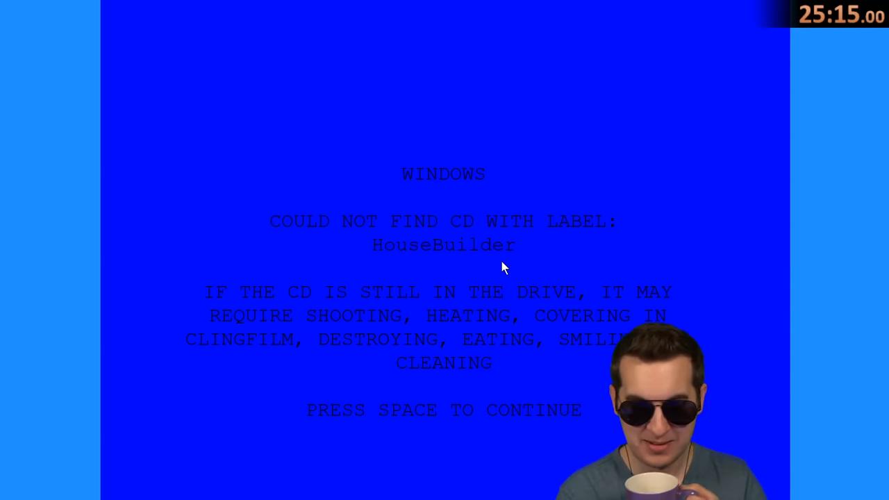
key(space)
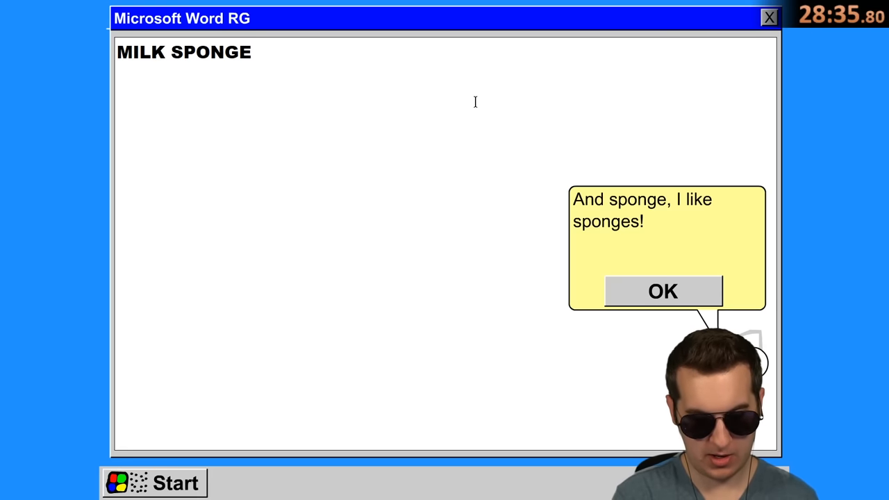
- Add 'Mary' on the line below MILK SPONGE in the Word RG document
text(M)
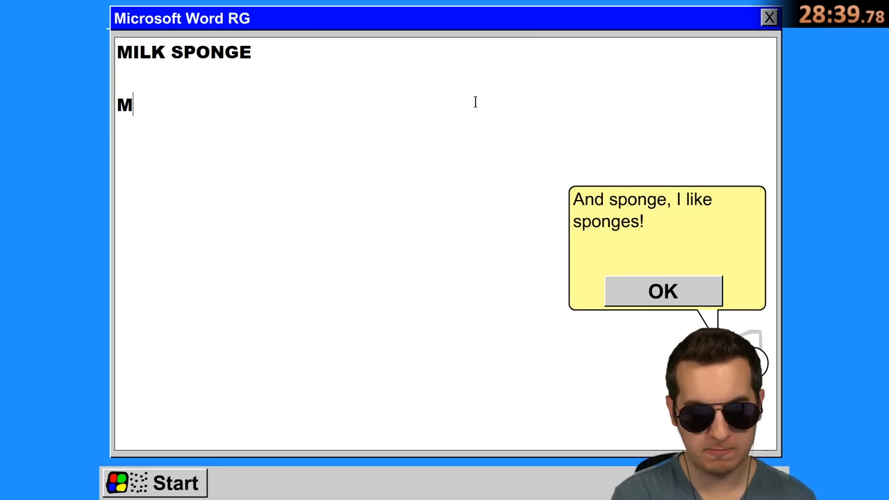
text(ar)
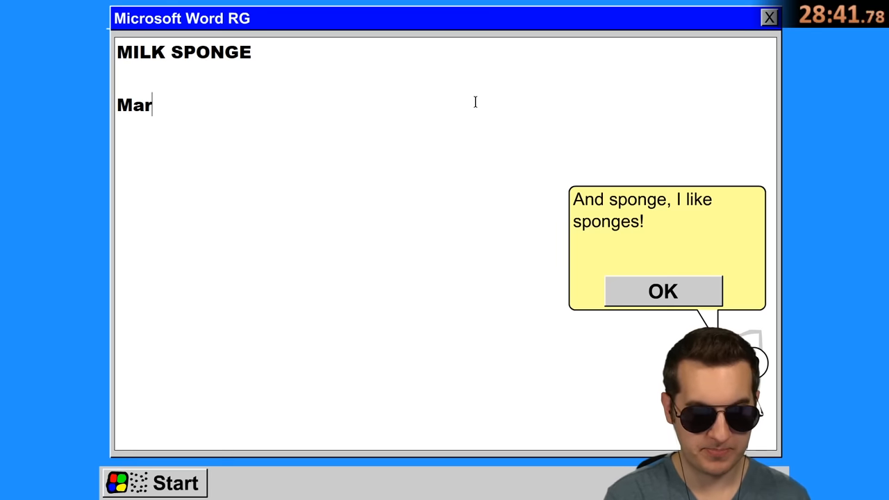
text(y)
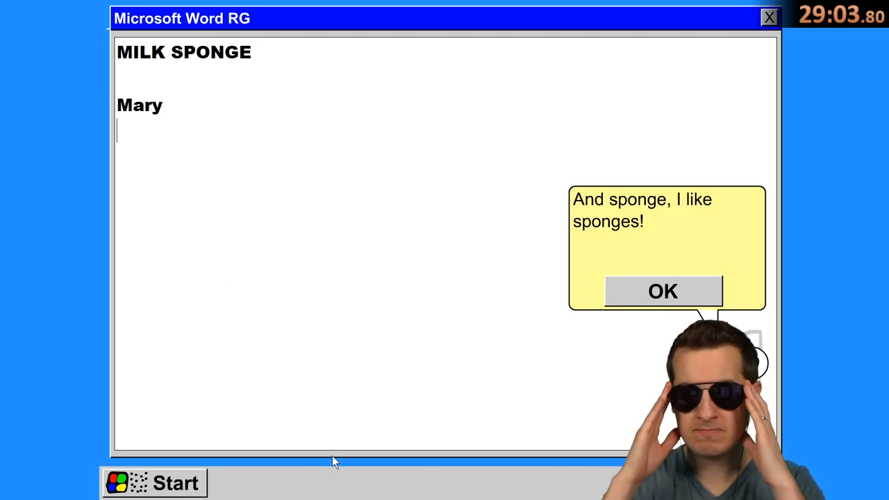
- Trigger the cascade of stacked windows.dll error popups
click(663, 292)
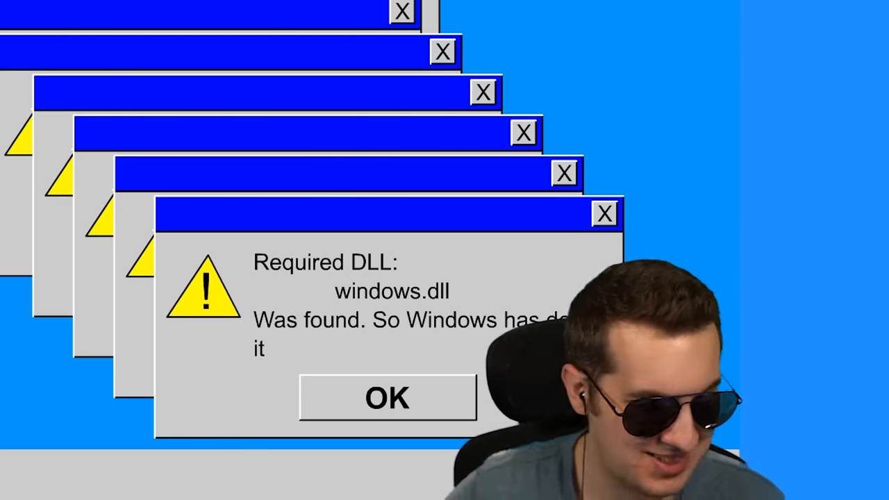